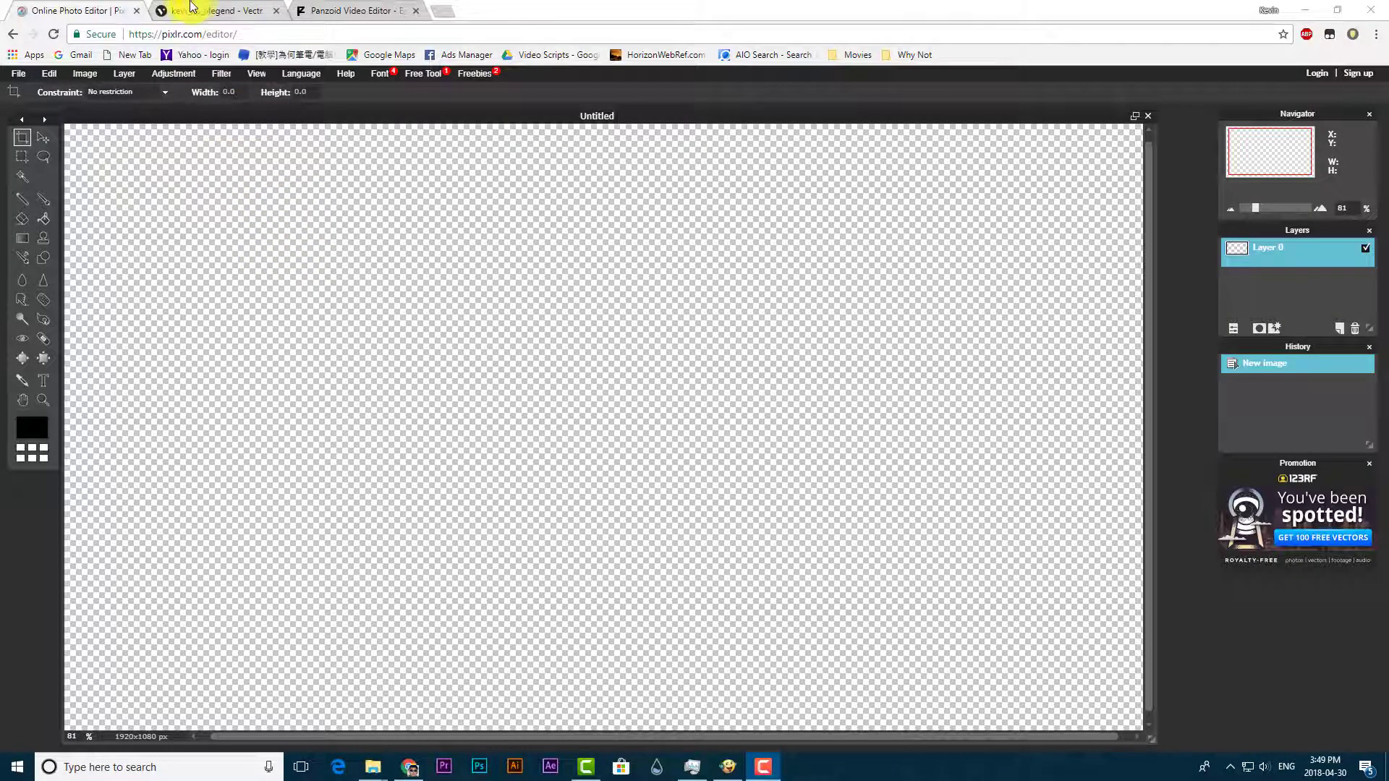
- Switch from the Pixlr blank canvas to the Vectr file dashboard
left_click(218, 10)
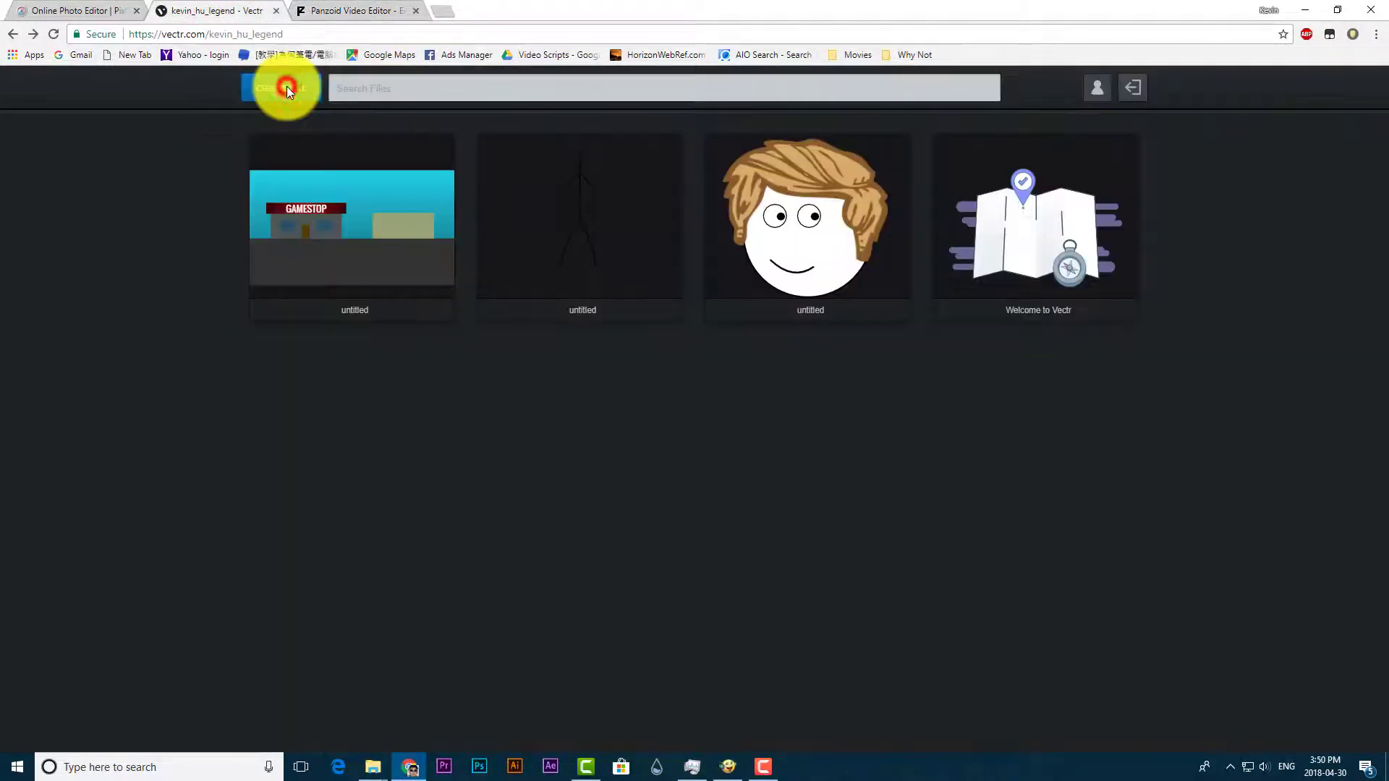
- Create a new file, draw a large circle and set its border size to 5px
left_click(285, 88)
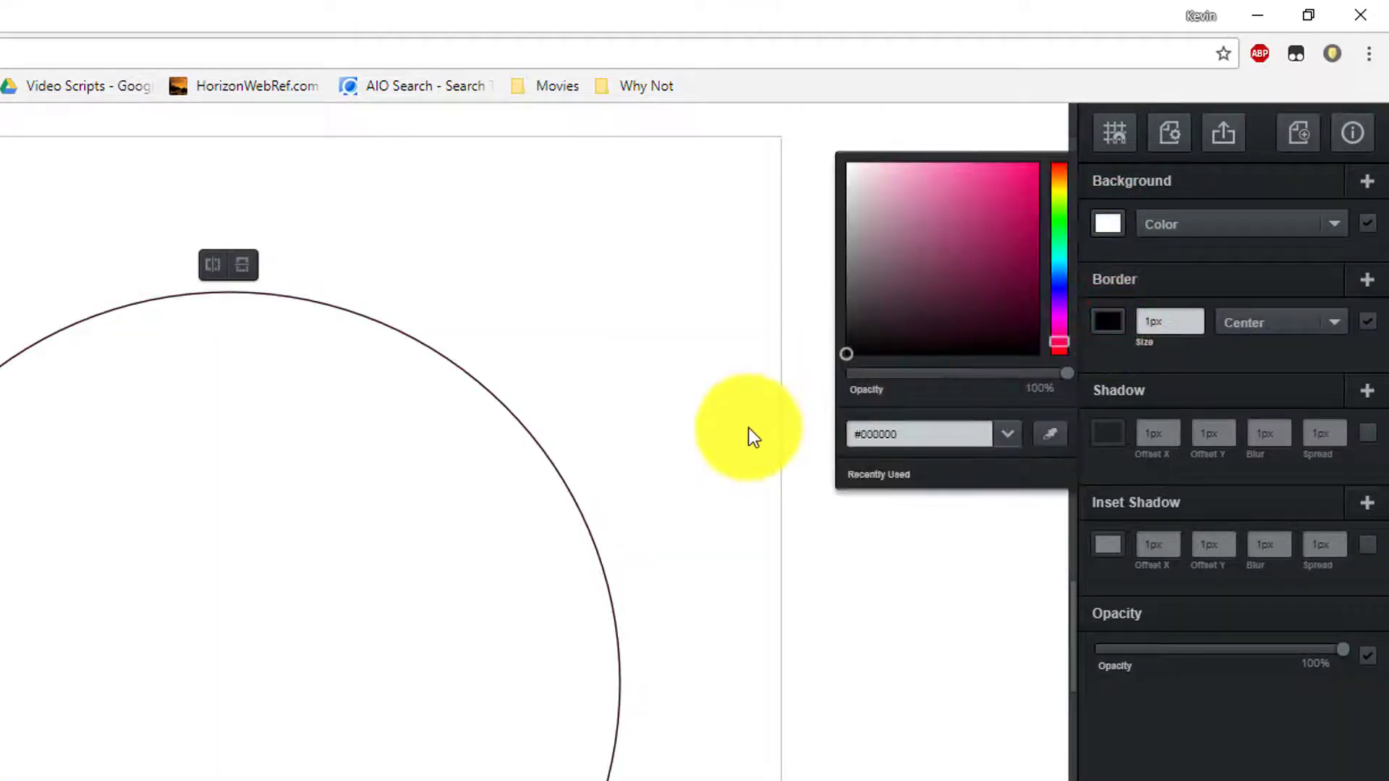
left_click(1170, 321)
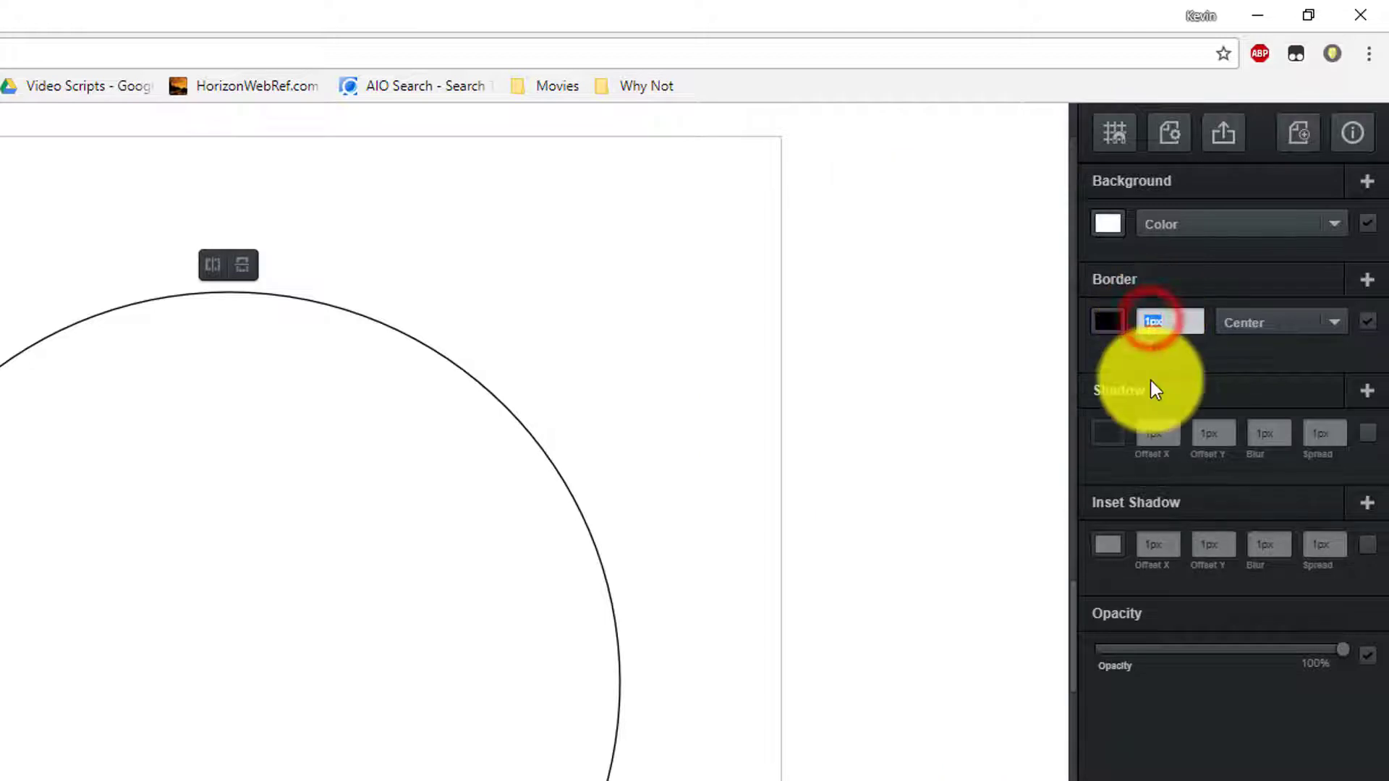
type("5")
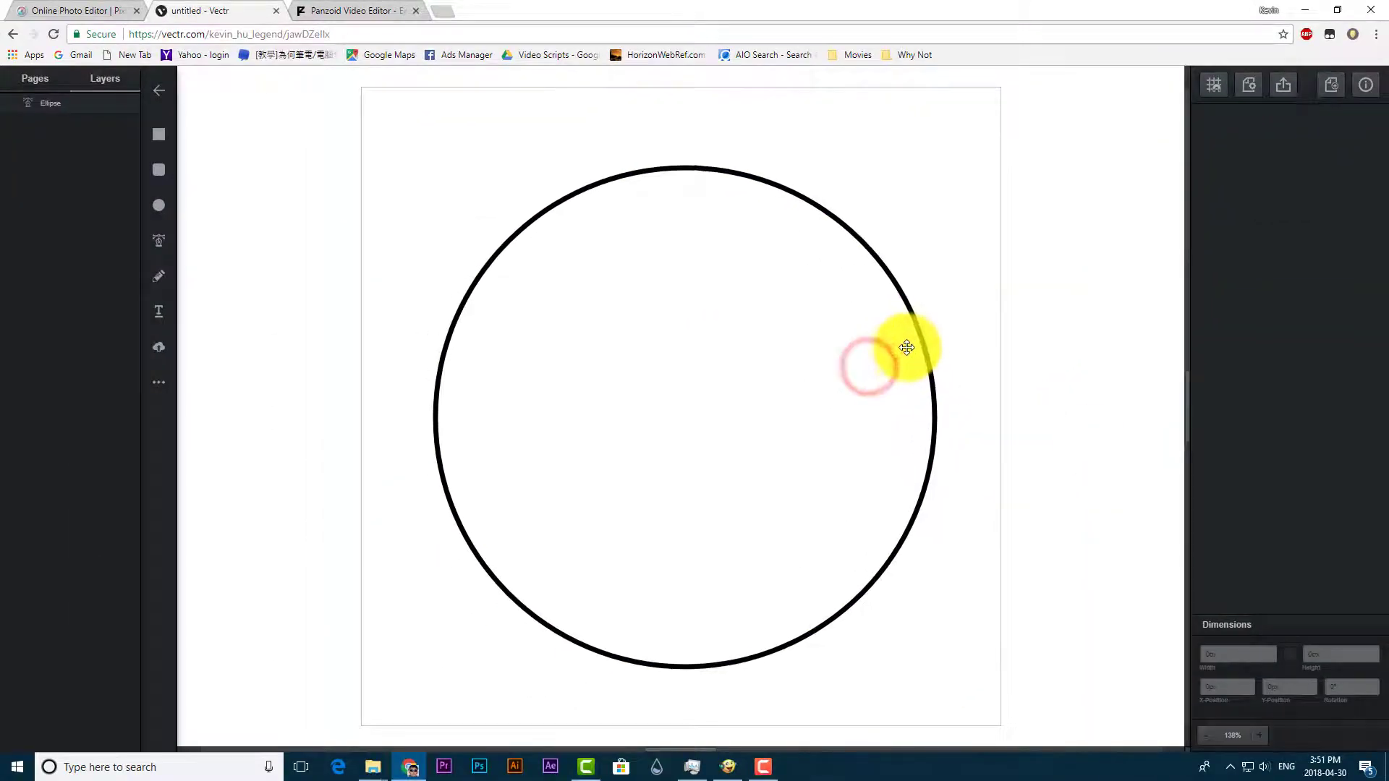
- Reposition the head circle, edit an eye circle and draw a curved mouth with the pen tool
left_click_drag(903, 348, 555, 408)
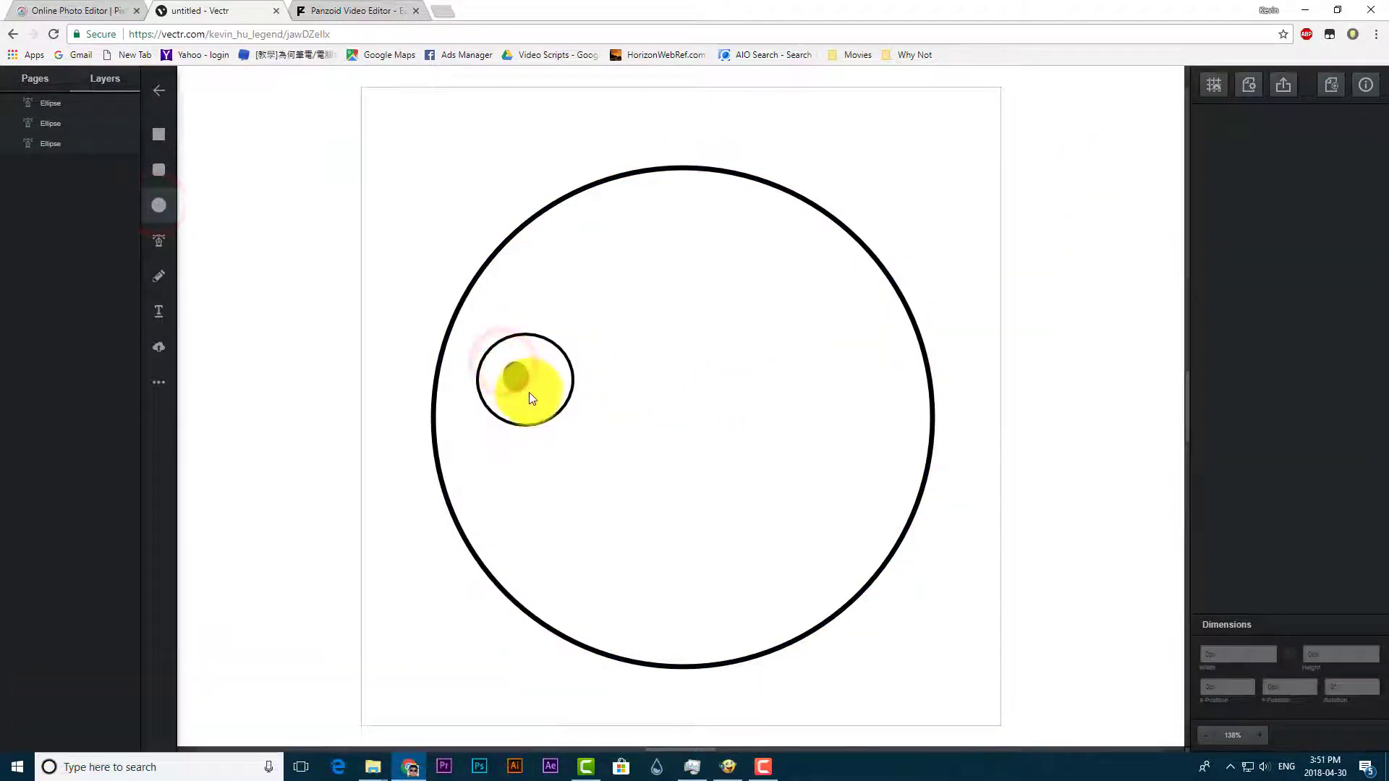
left_click(522, 379)
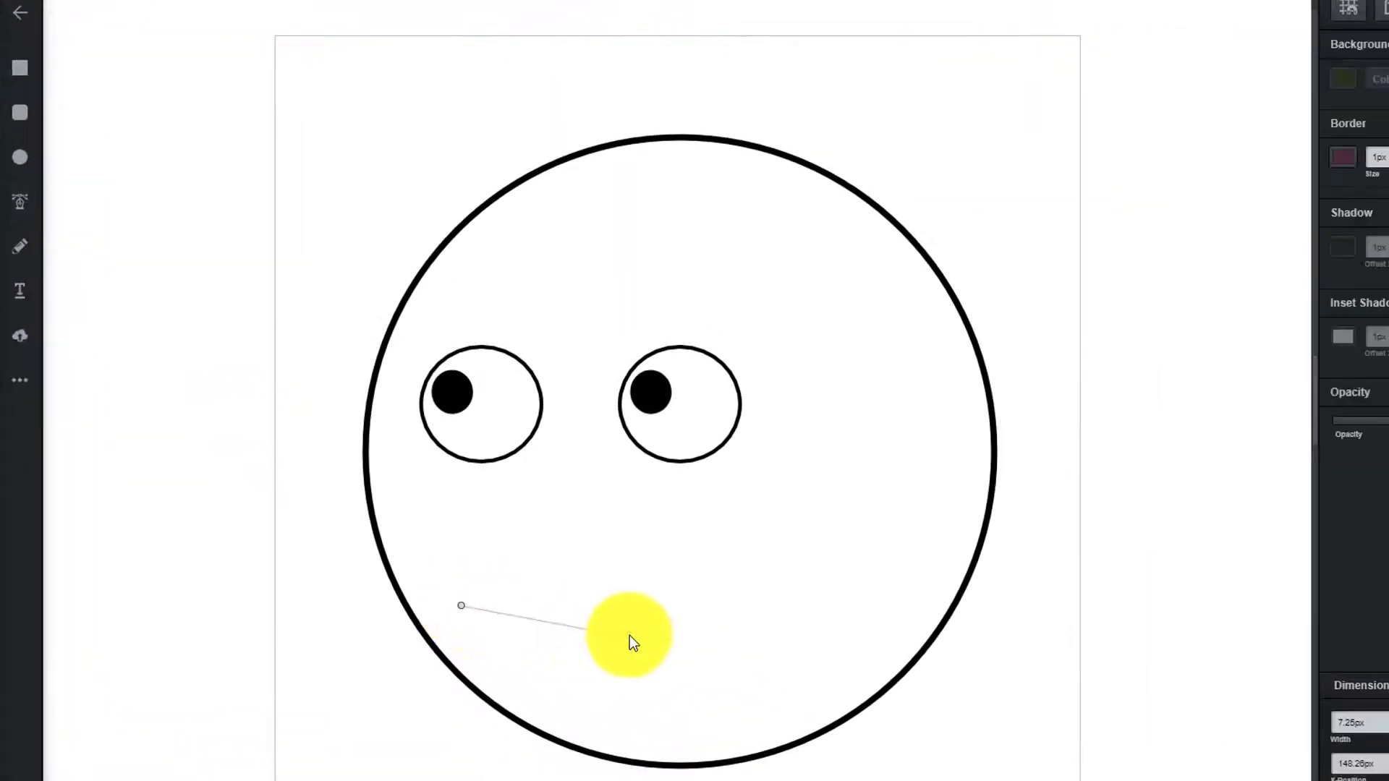
left_click_drag(630, 639, 842, 505)
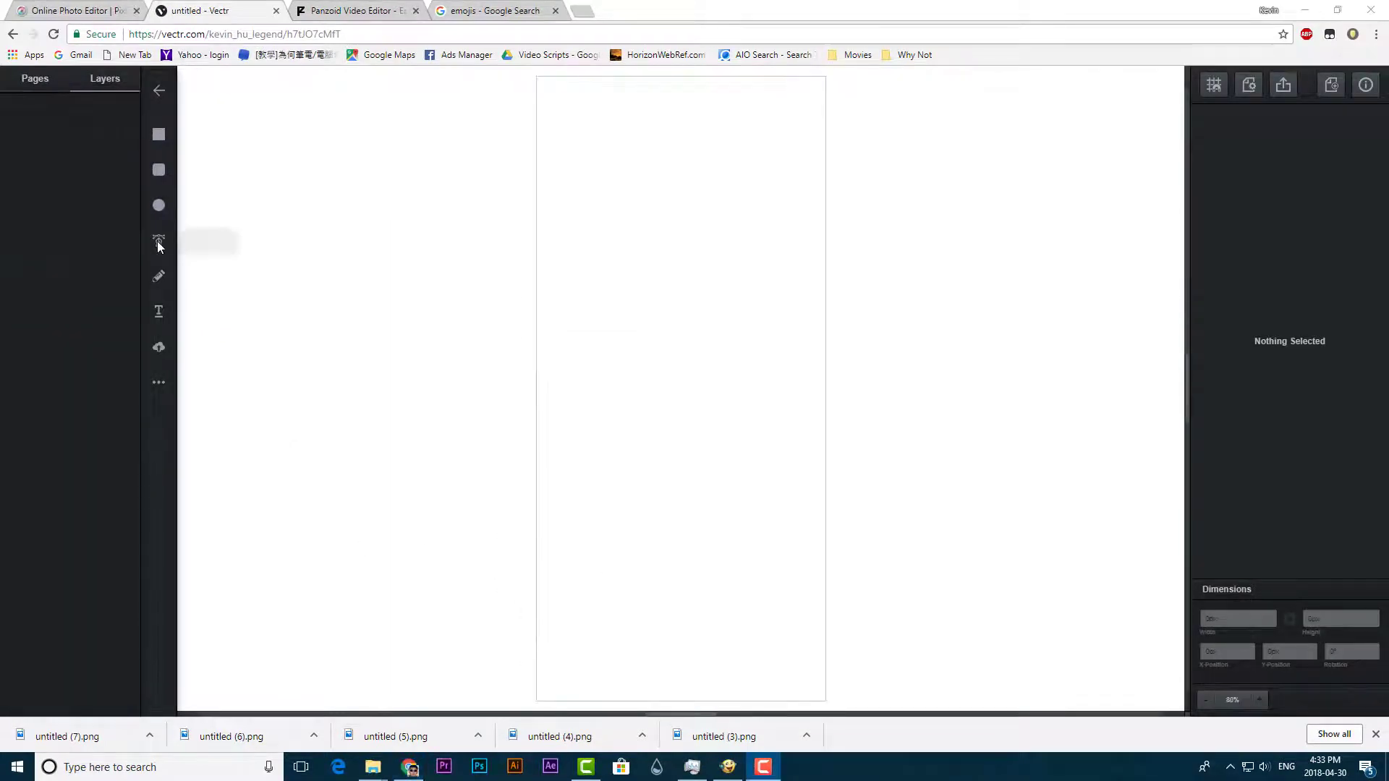
mouse_move(670, 228)
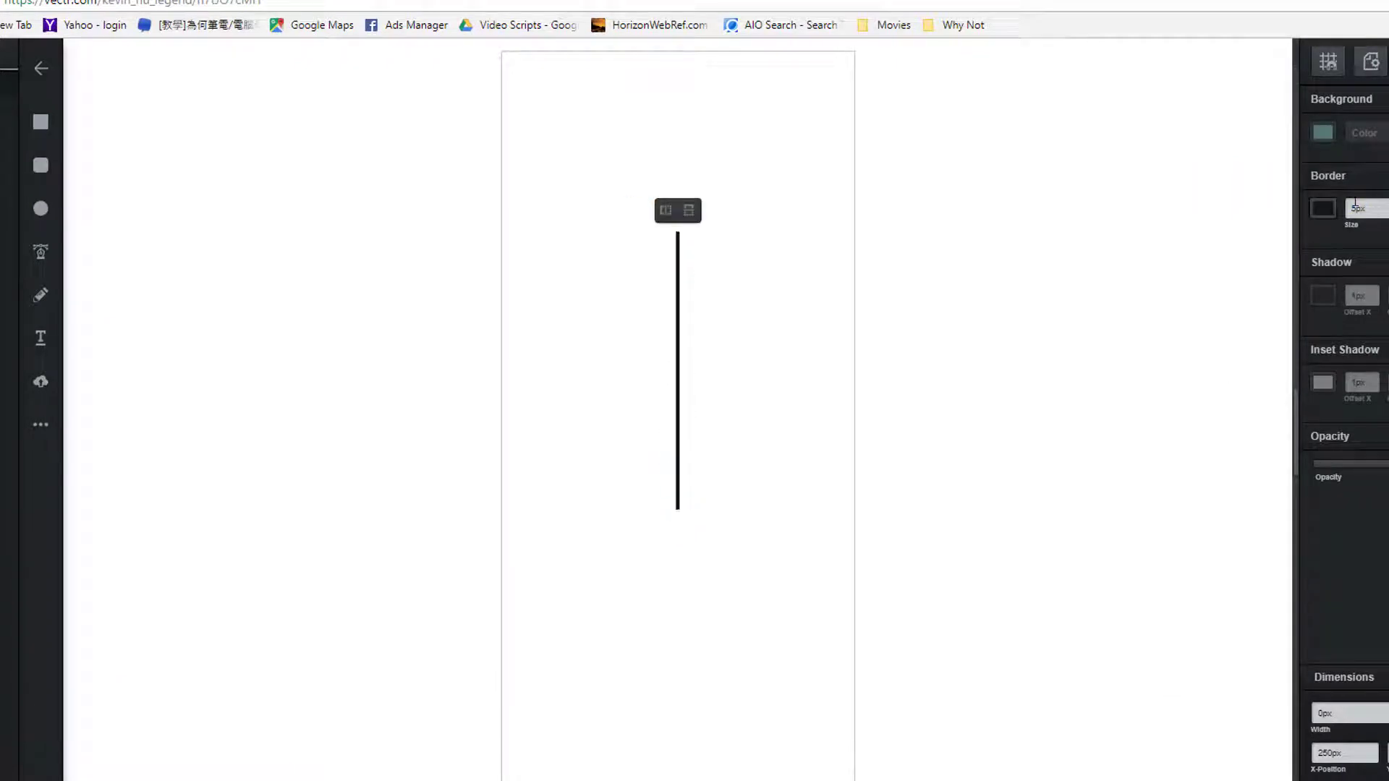
- Draw a leg line angling down from the torso and finish it
left_click_drag(677, 510, 599, 715)
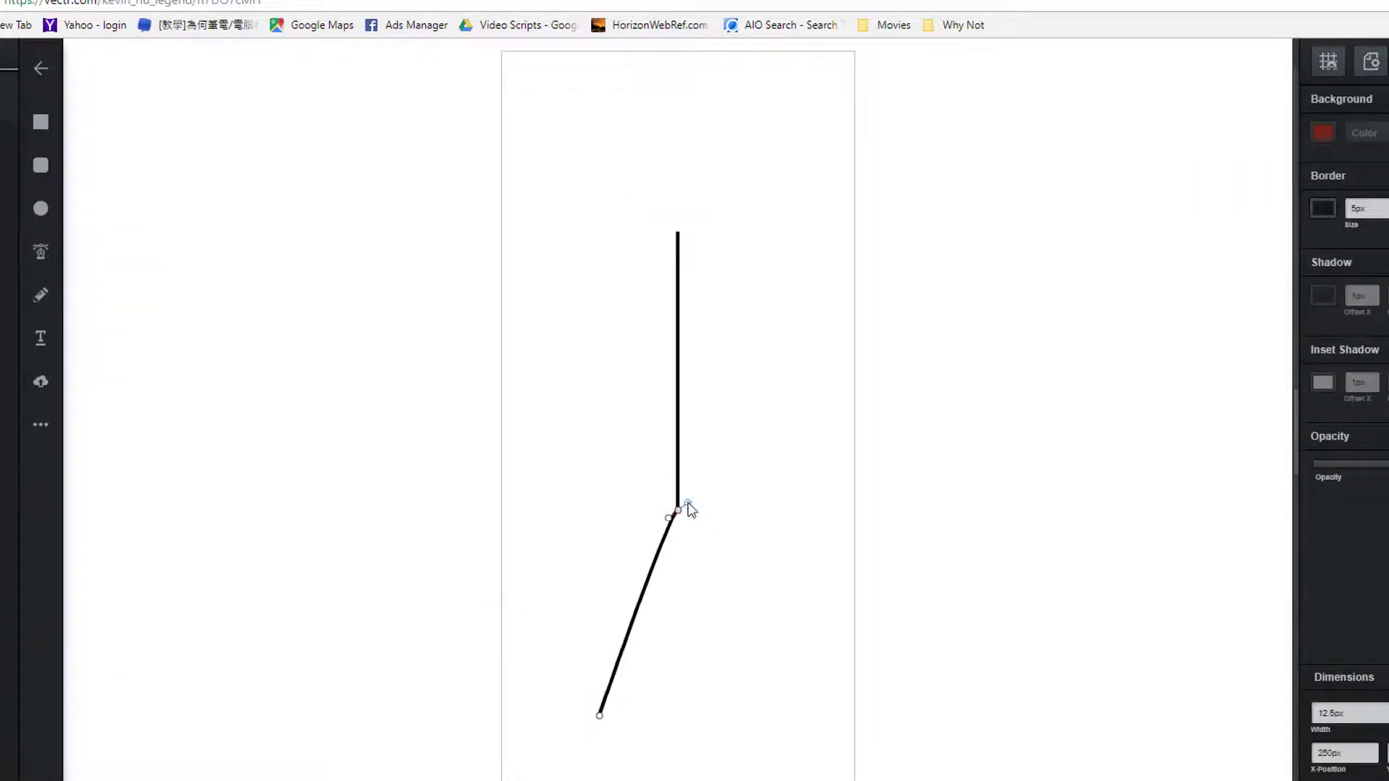
key("ctrl")
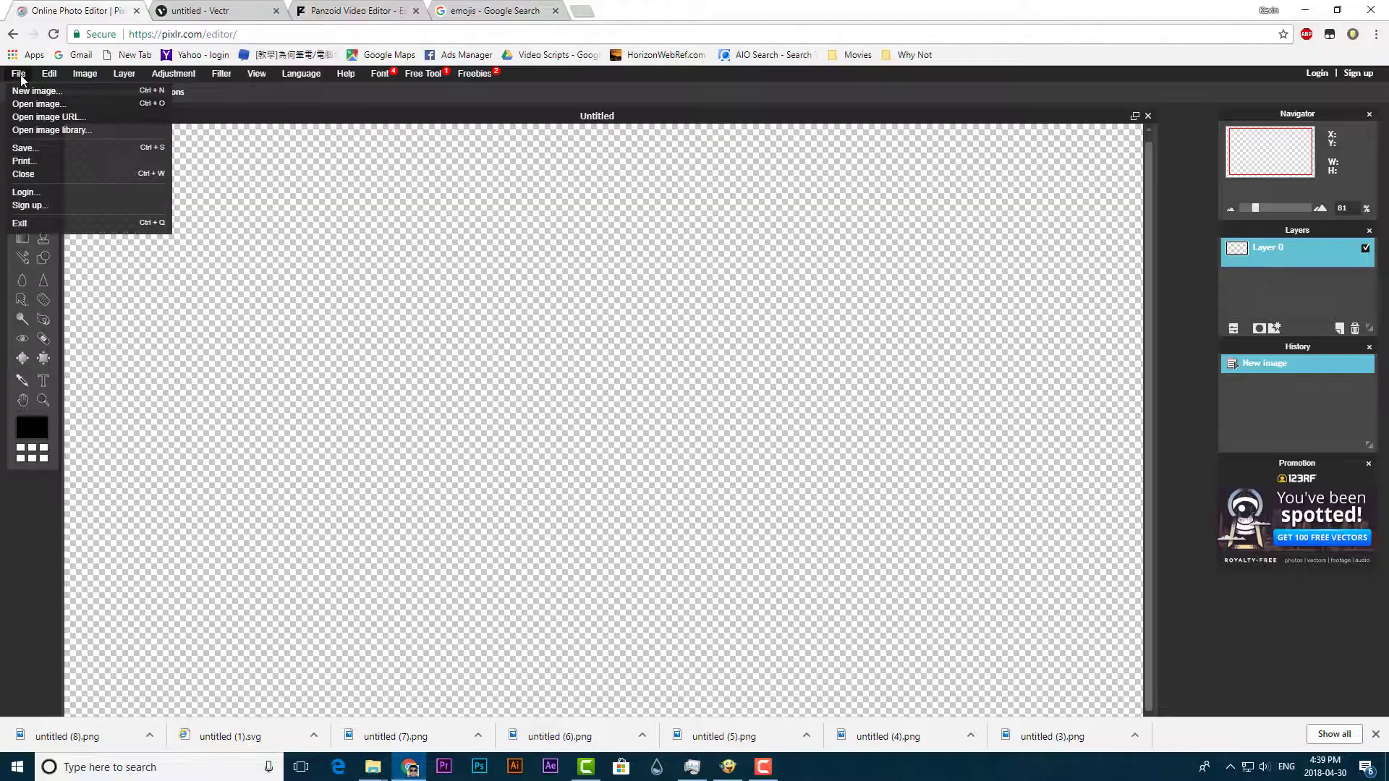
- Load the stick body and face PNG images from the computer into Pixlr
left_click(38, 104)
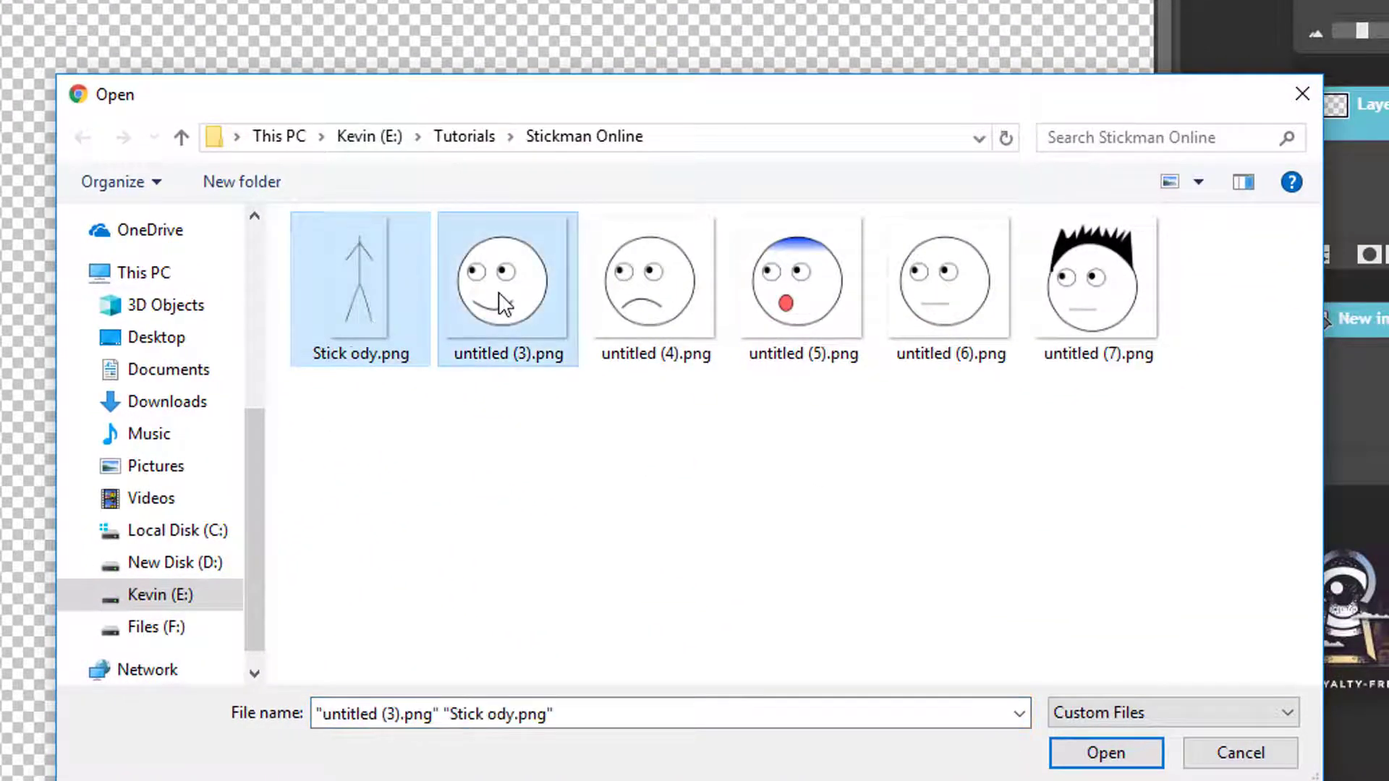
left_click(1104, 752)
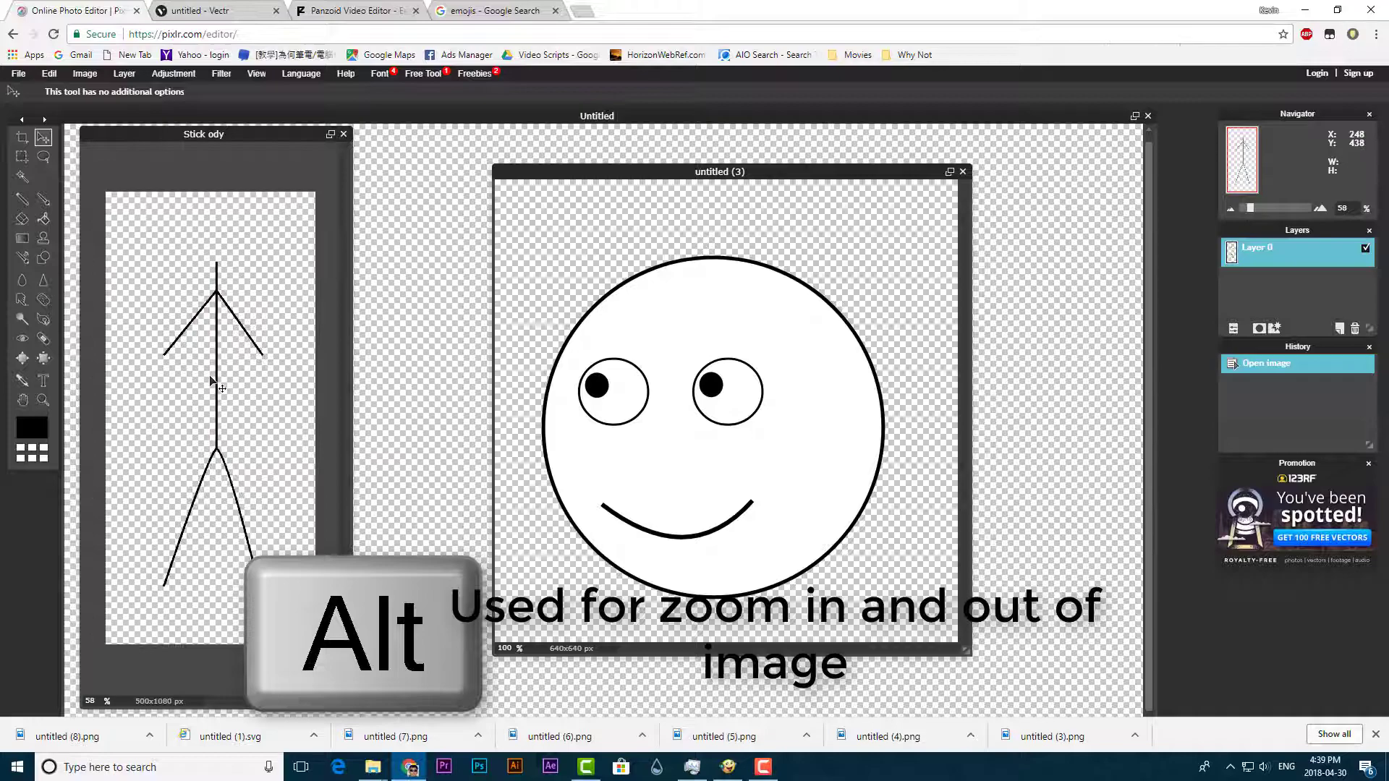
left_click(50, 74)
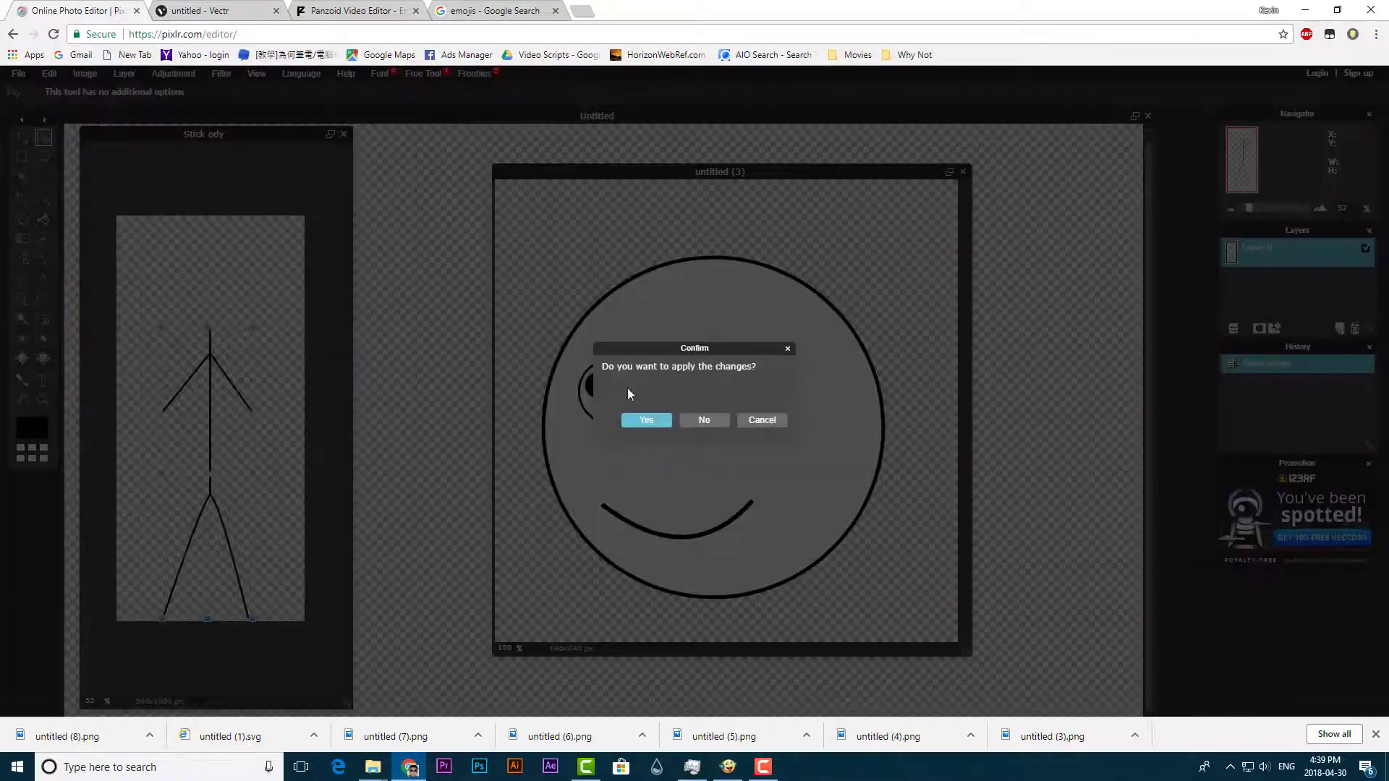
- Apply the face onto the stick body as its head and return to Vectr
left_click(646, 419)
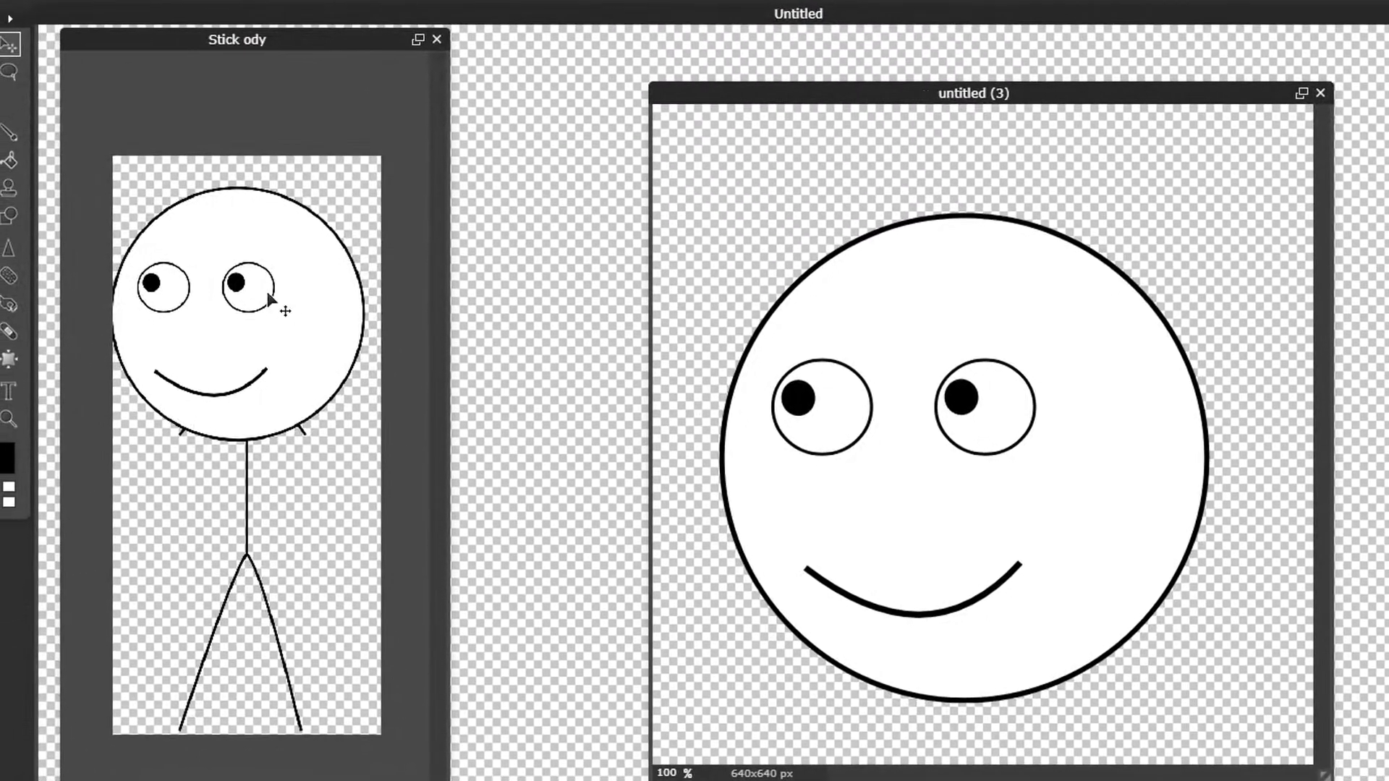
left_click(57, 6)
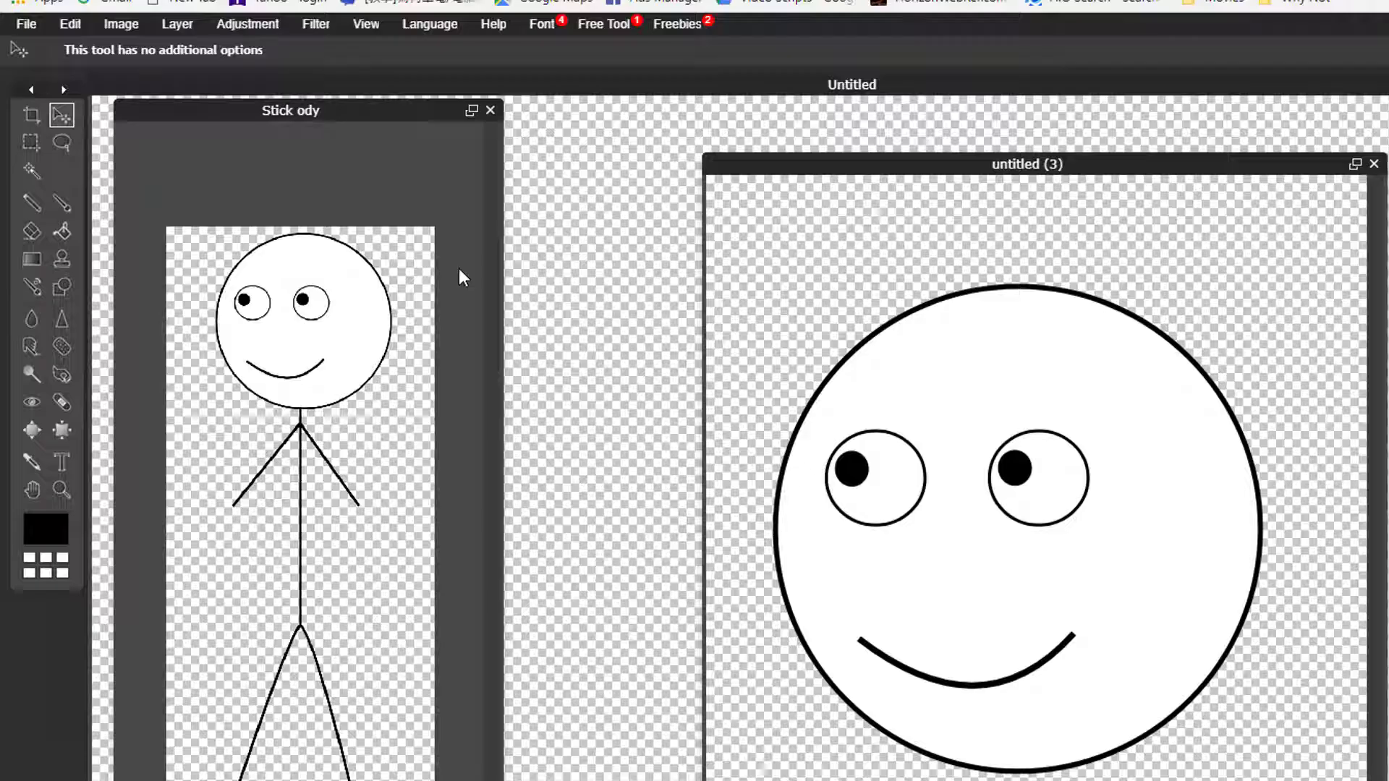
left_click(26, 25)
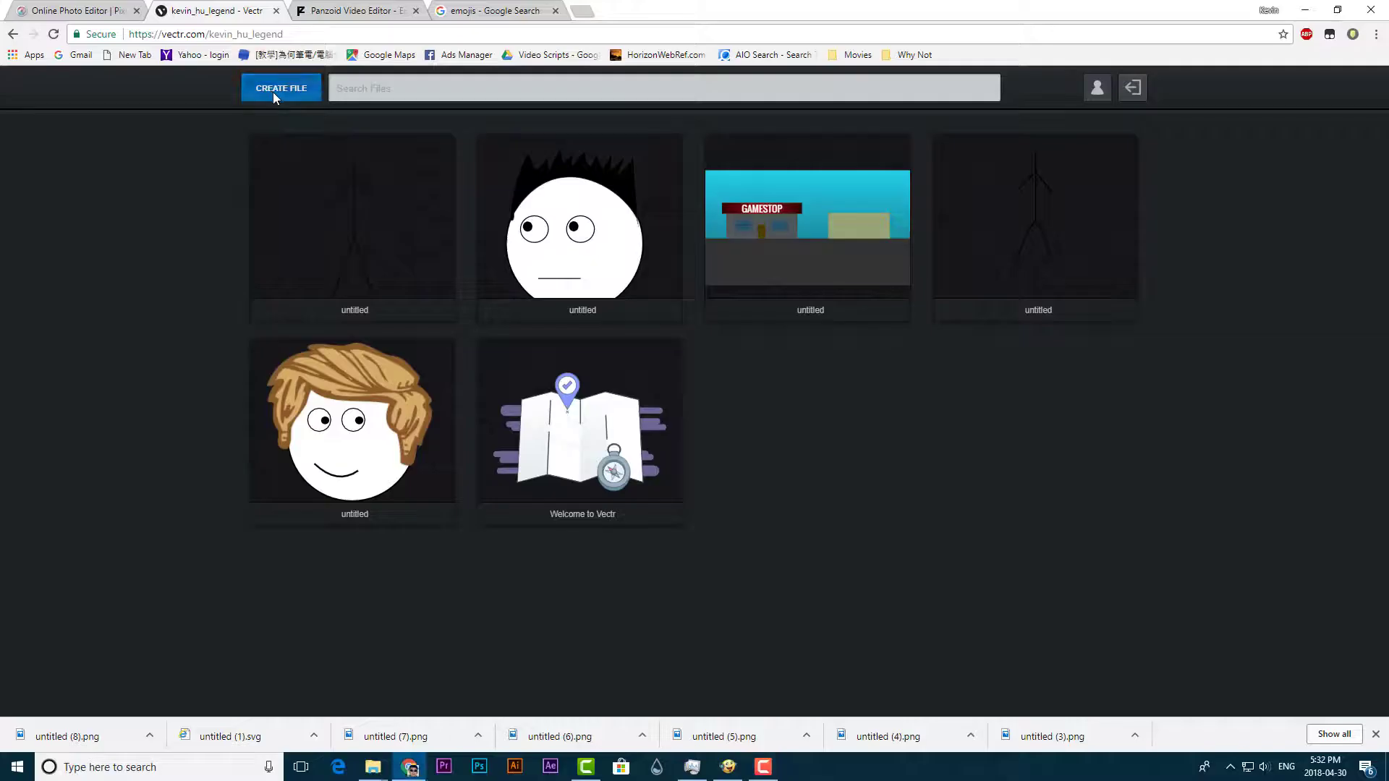
- Create a new blank Vectr drawing for the office scene
left_click(281, 88)
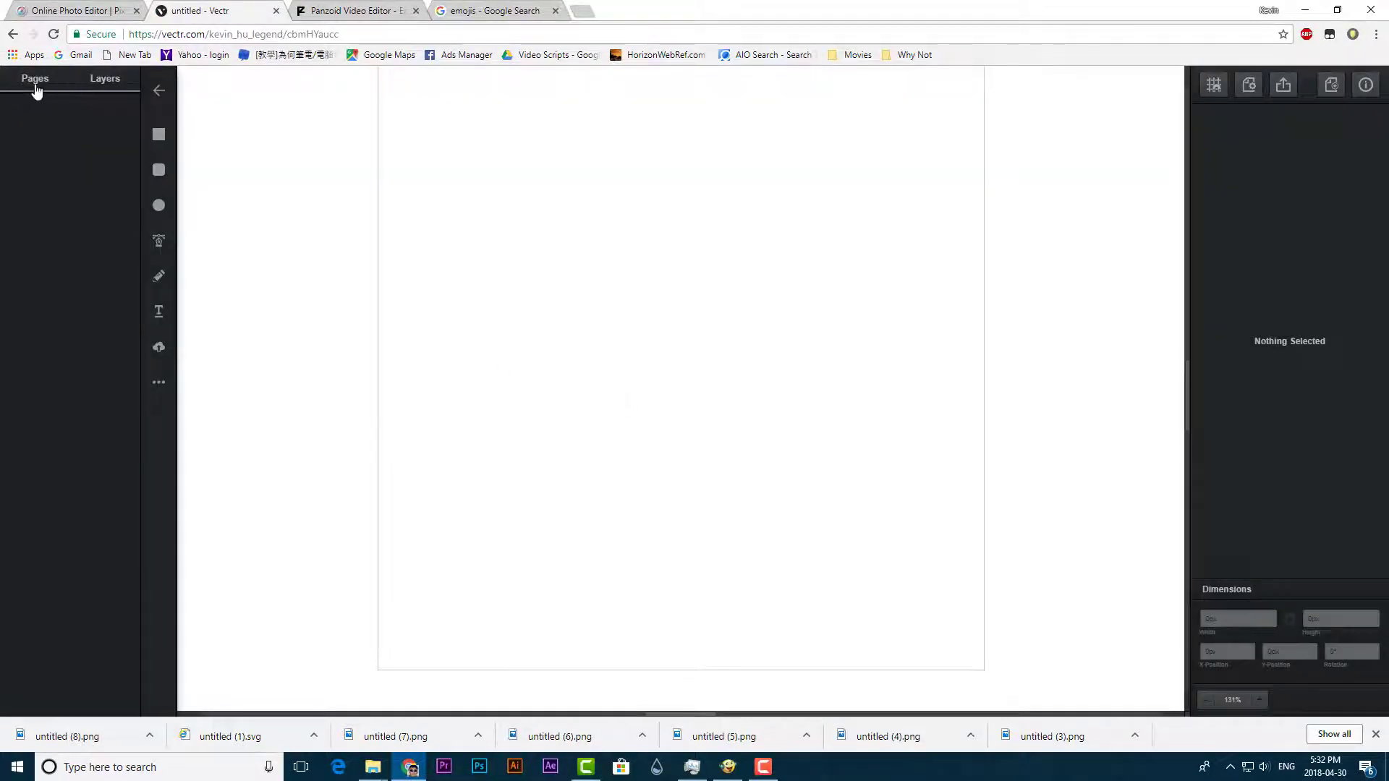
left_click(35, 78)
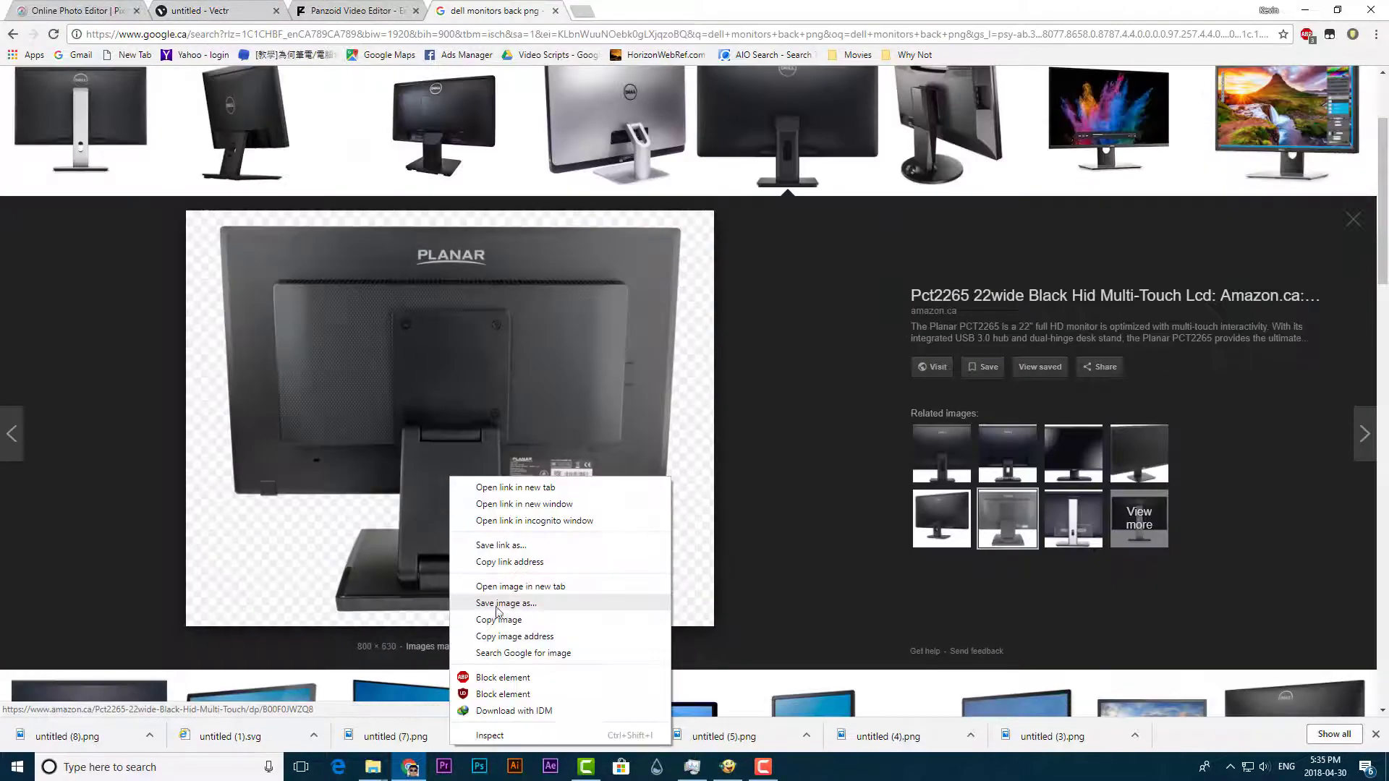
- Save the back-view monitor picture and look up further Google Images results
left_click(213, 10)
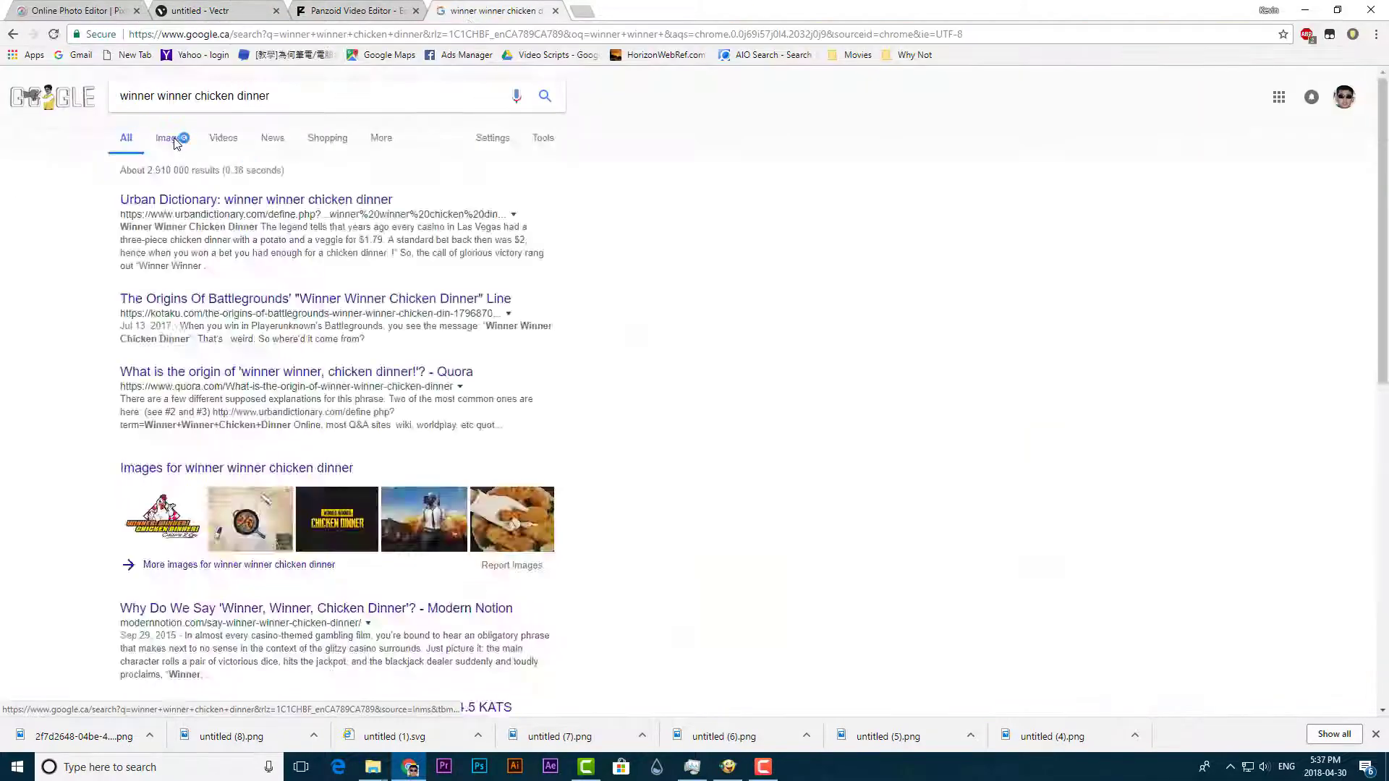
left_click(218, 10)
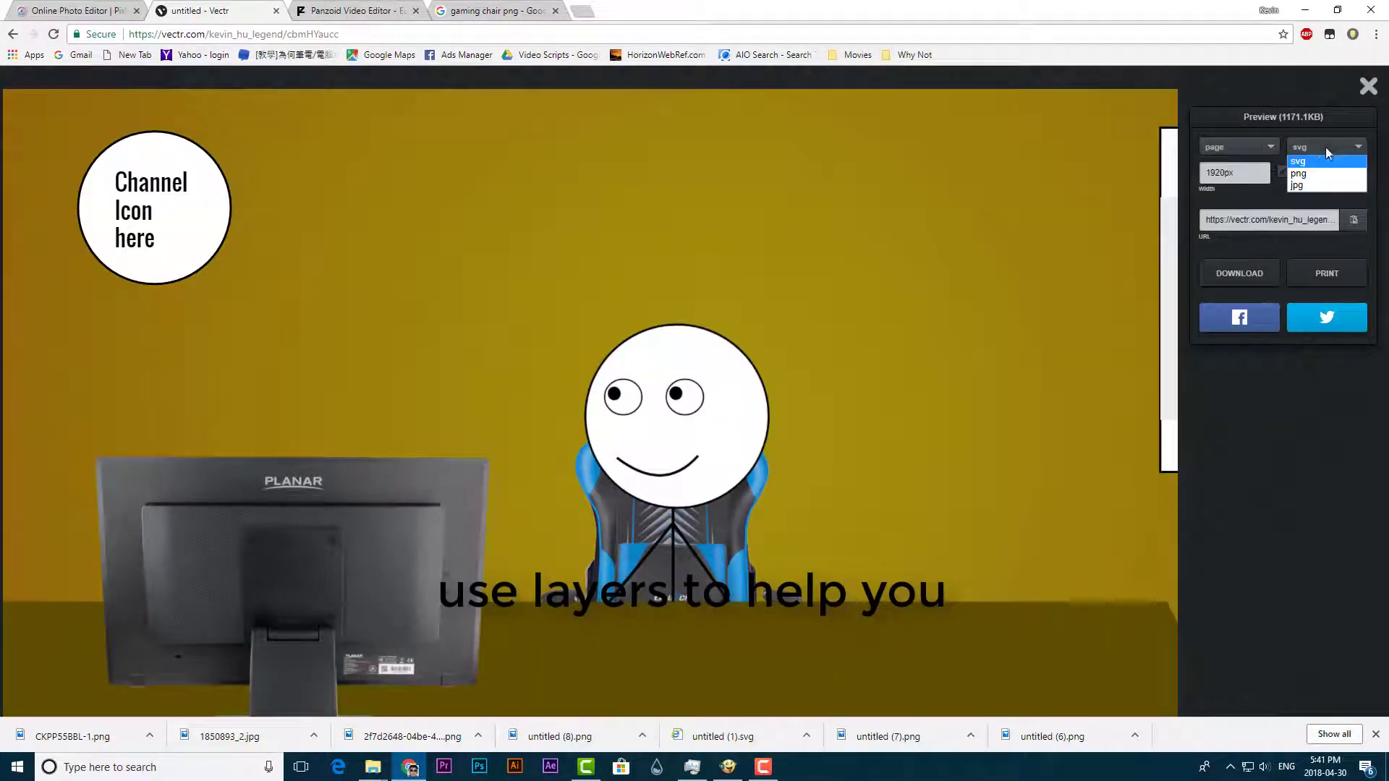
- Export the finished office scene from Vectr as a PNG and download it
left_click(1300, 174)
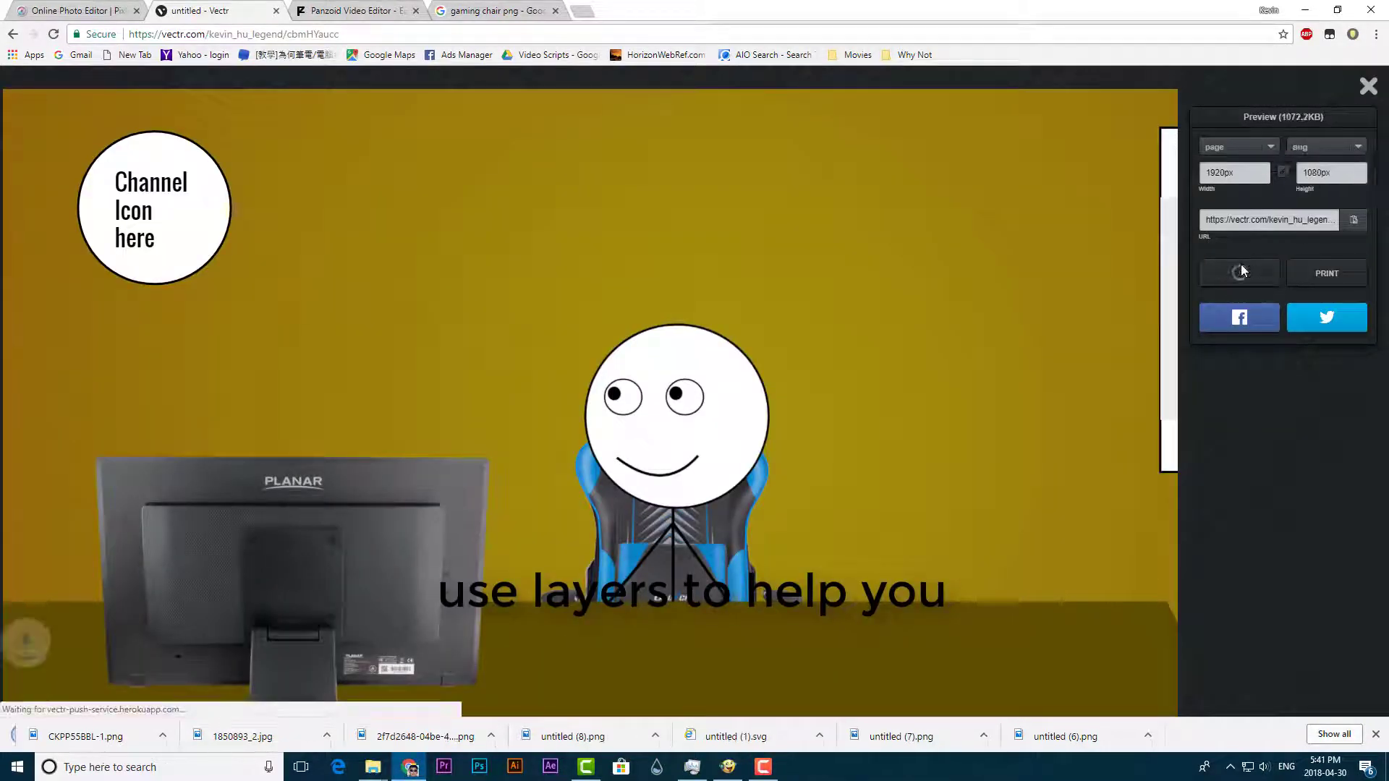
left_click(355, 10)
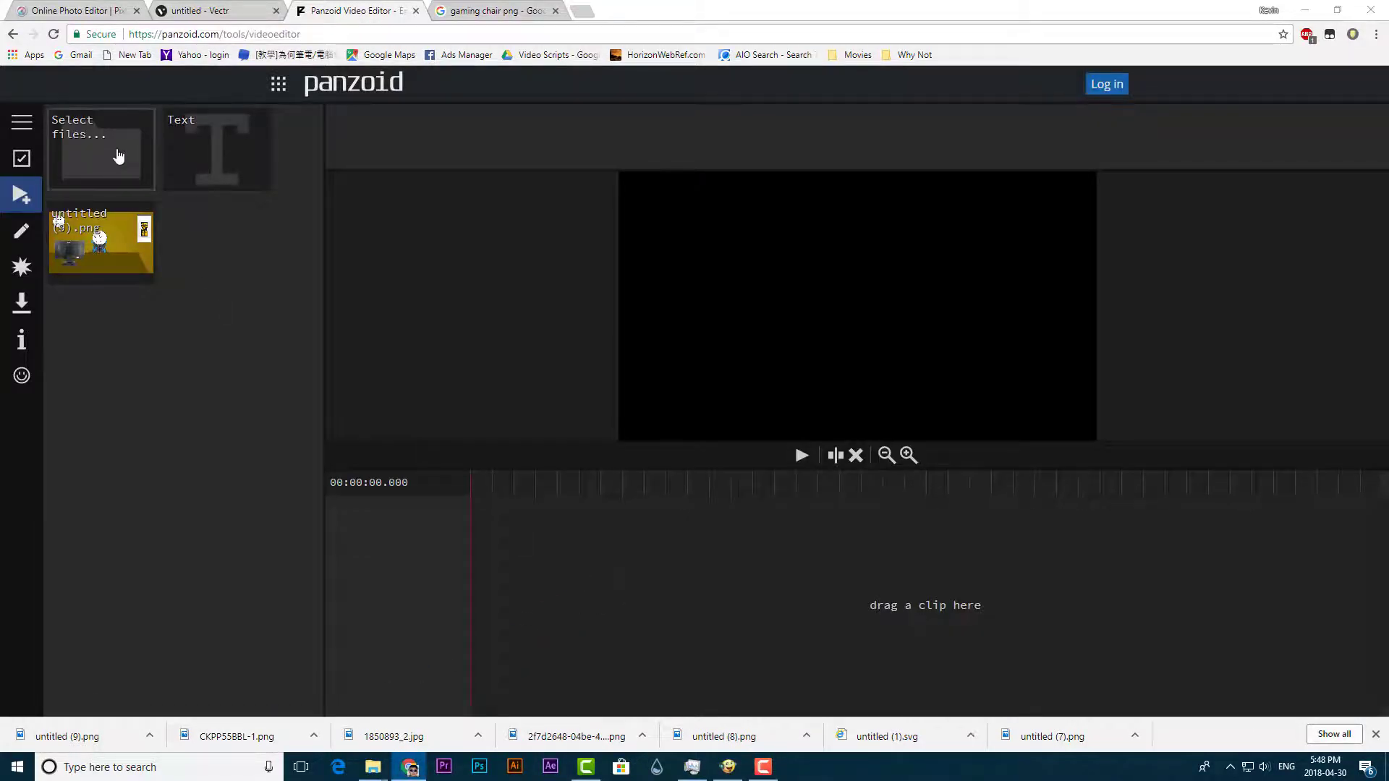
- Import the stickman PNG pictures into the Panzoid project via Select files
left_click(100, 148)
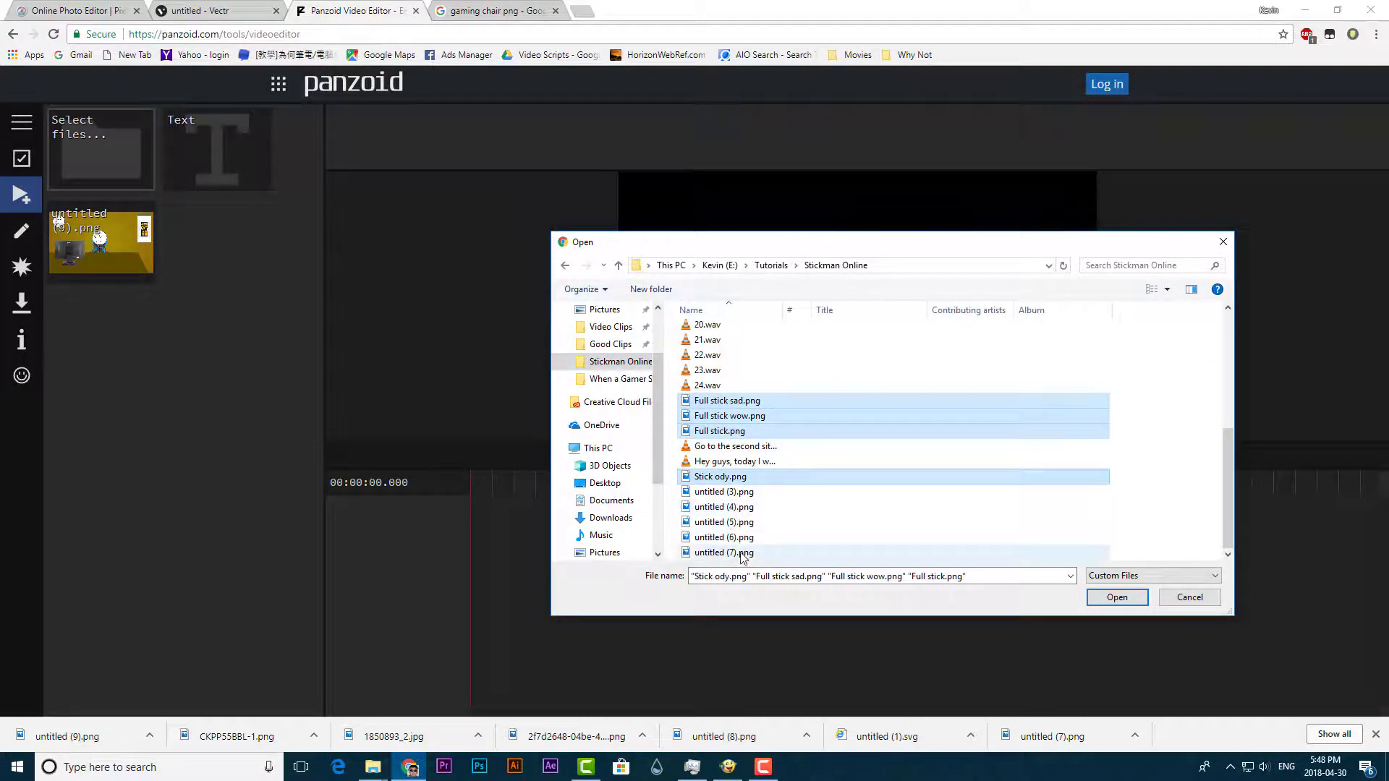
left_click(1116, 598)
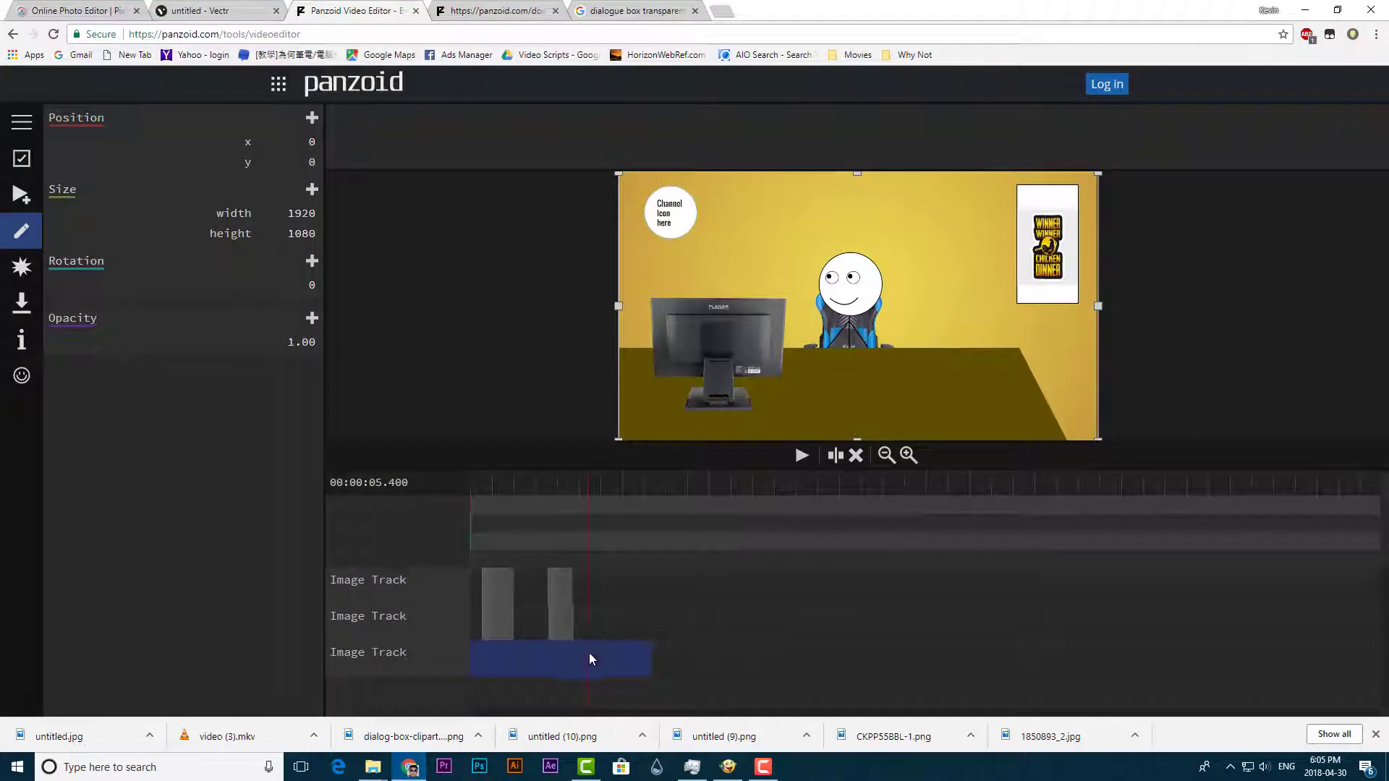
- Split the office scene clip and give the end piece Radial Blur, removing the Pulse effect
key("c")
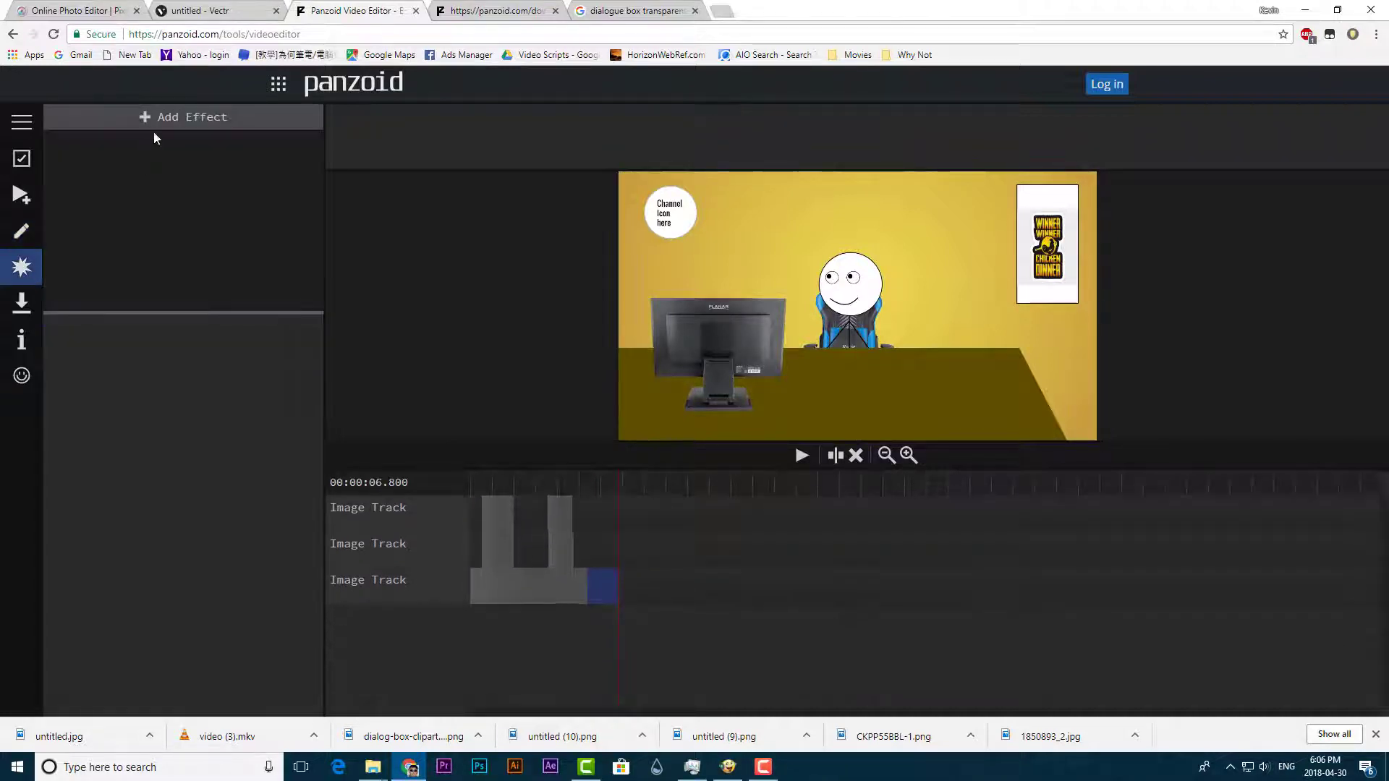
left_click(184, 116)
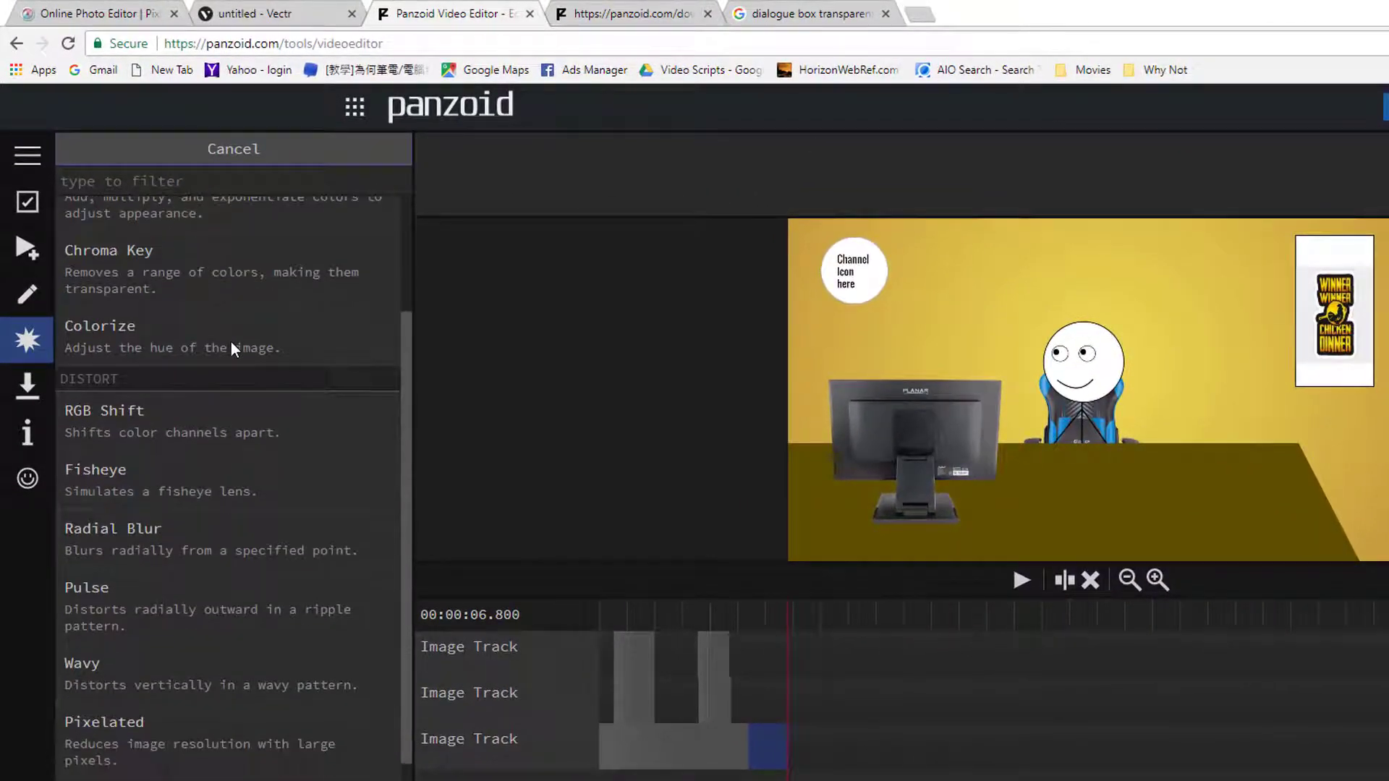
left_click(87, 588)
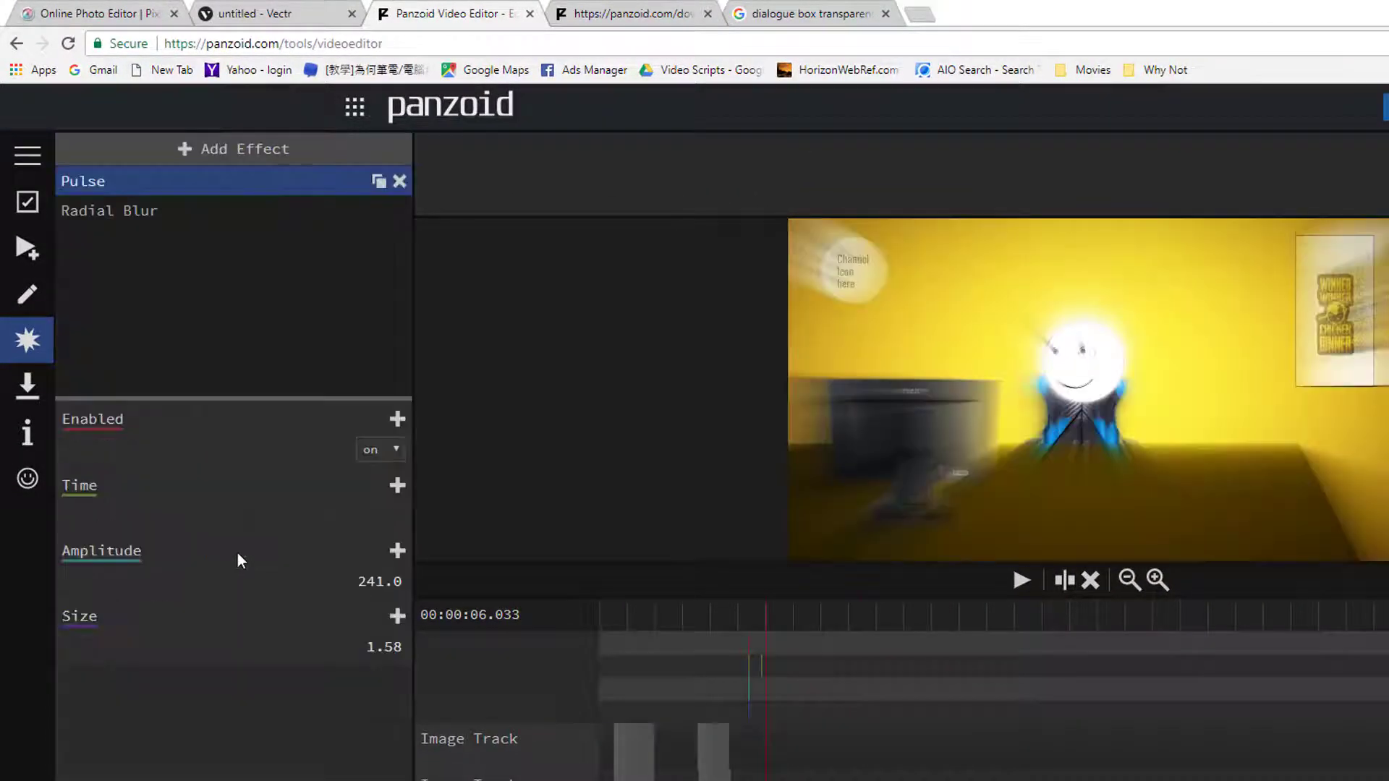
left_click(109, 211)
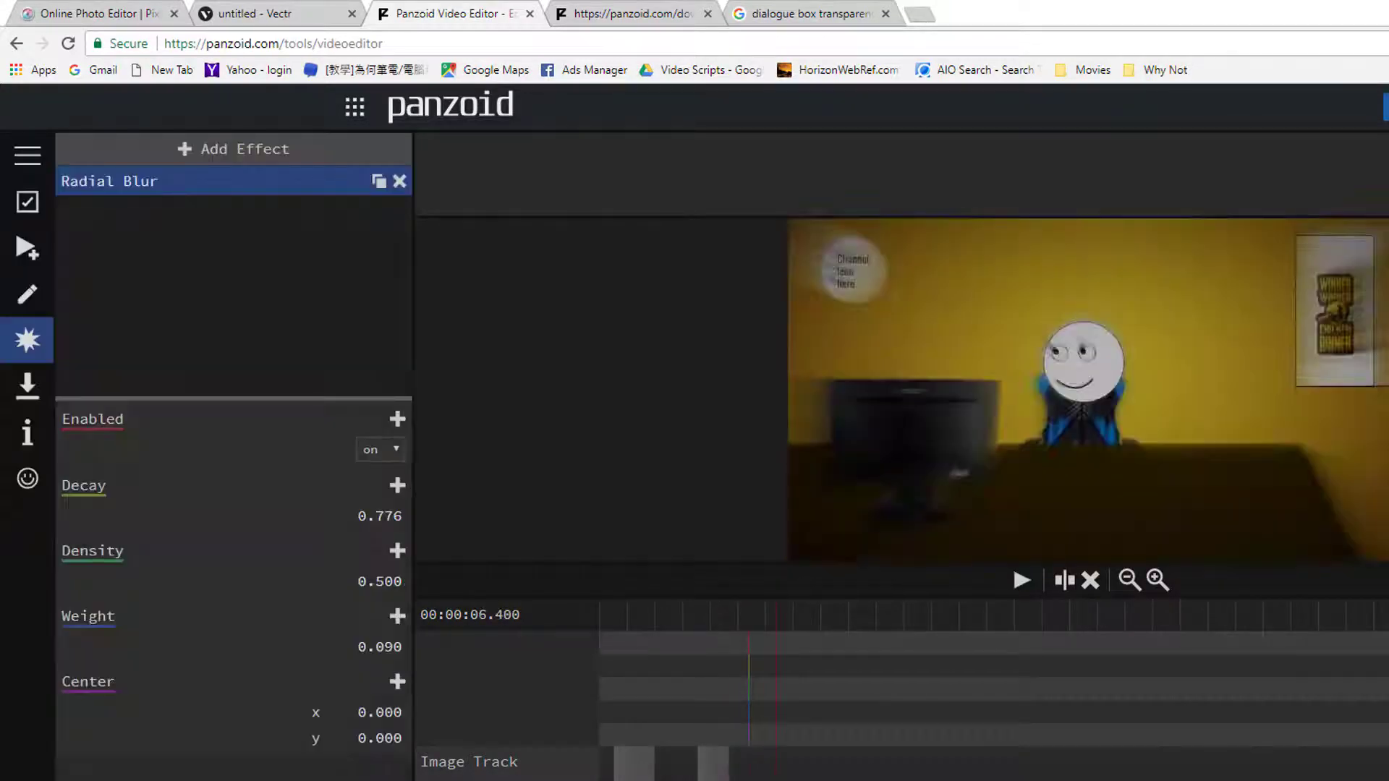
left_click(27, 247)
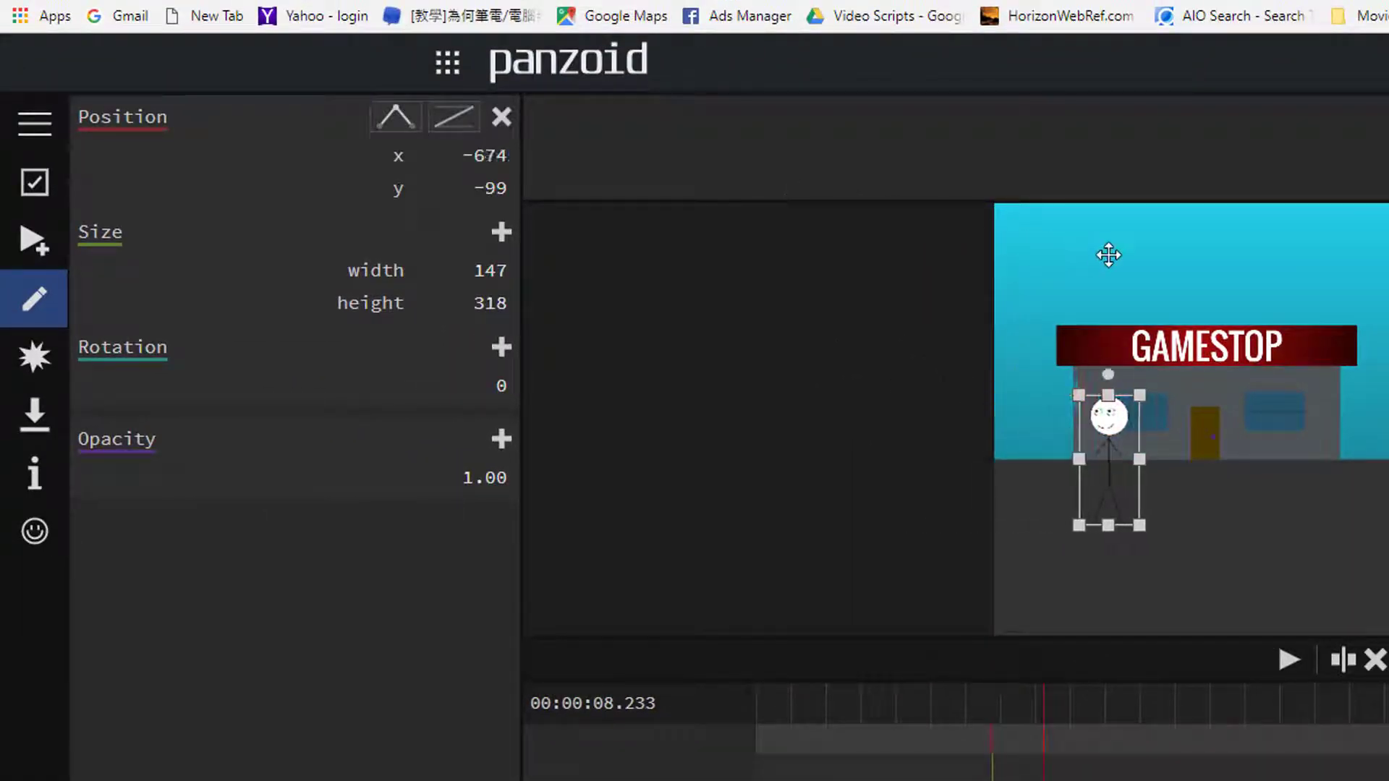
- Drag the stickman to a new street position in the preview to keyframe his movement
left_click_drag(1108, 460, 1198, 460)
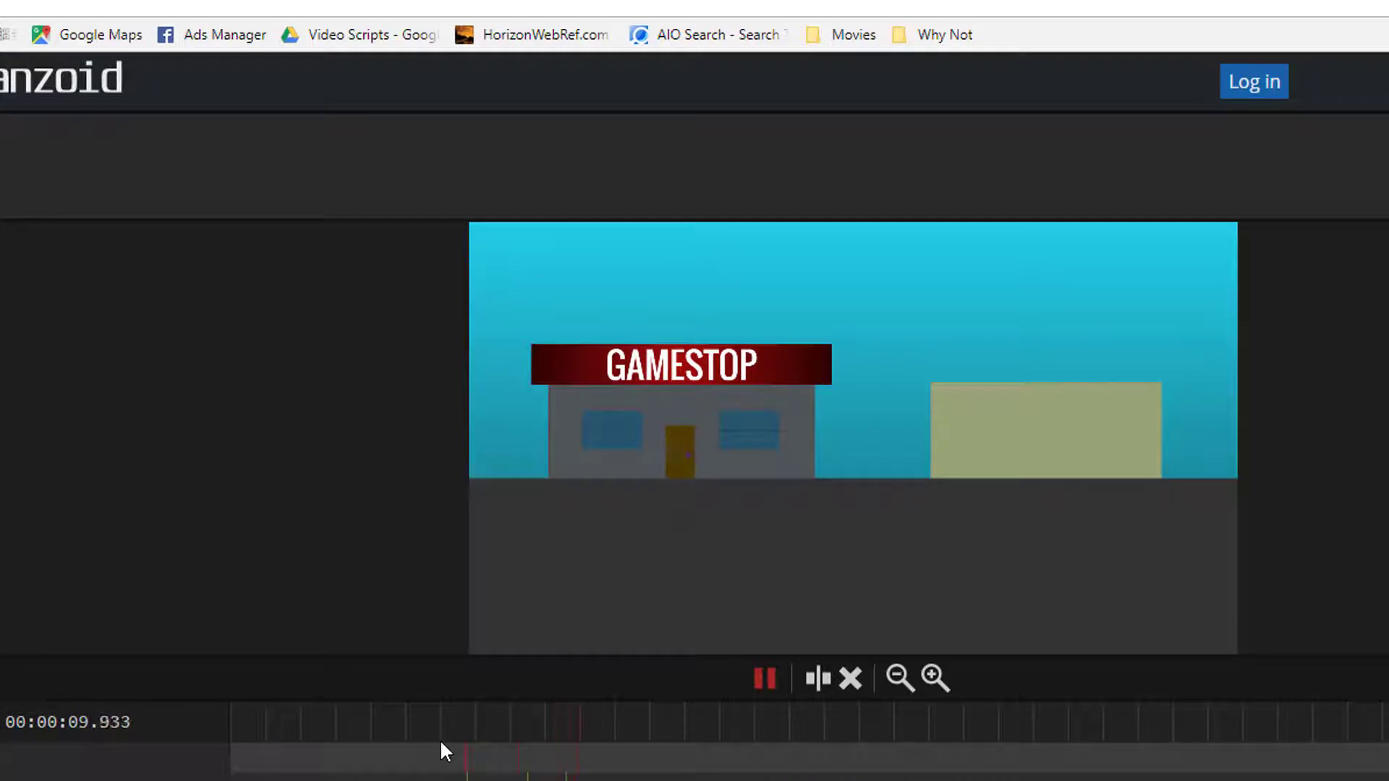
- Pause playback and import the white speech-bubble image onto a new image track above the stickman
left_click(762, 677)
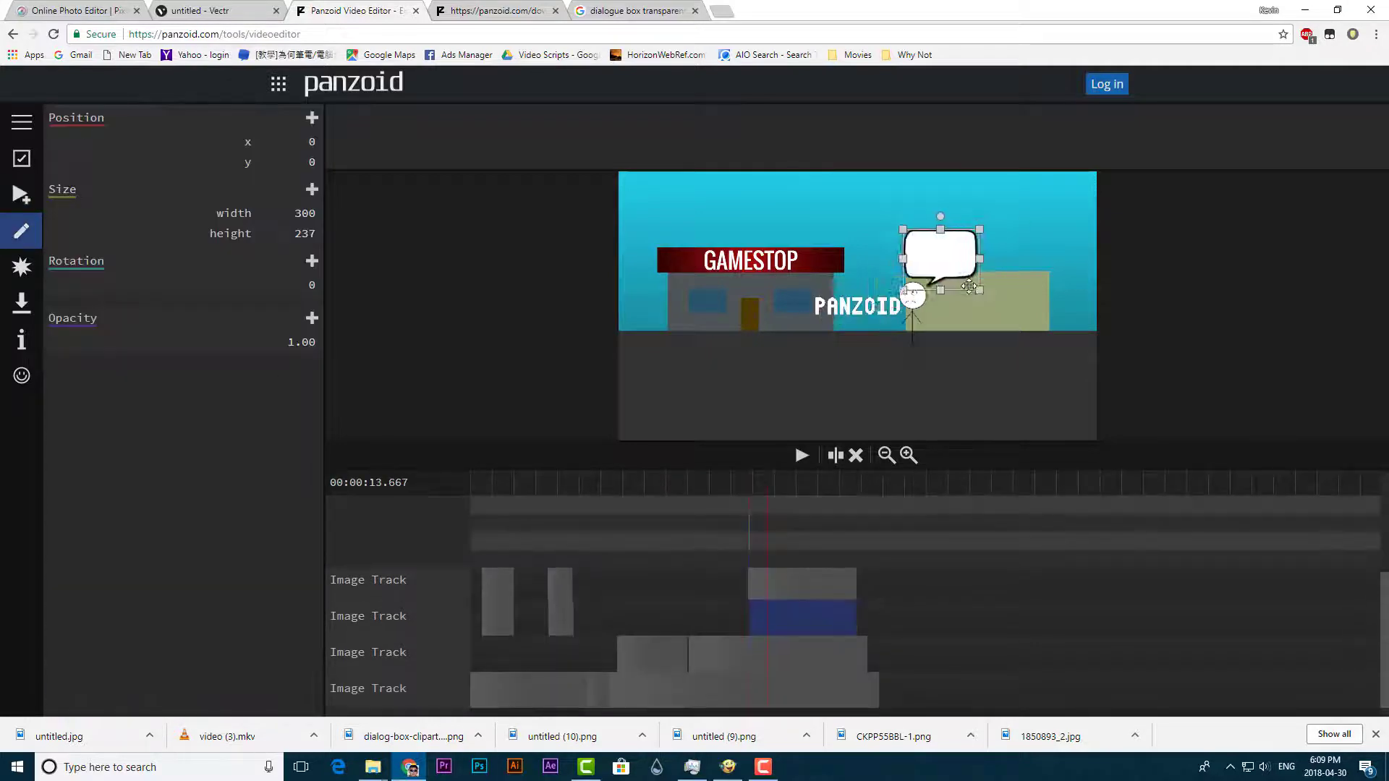
left_click(855, 305)
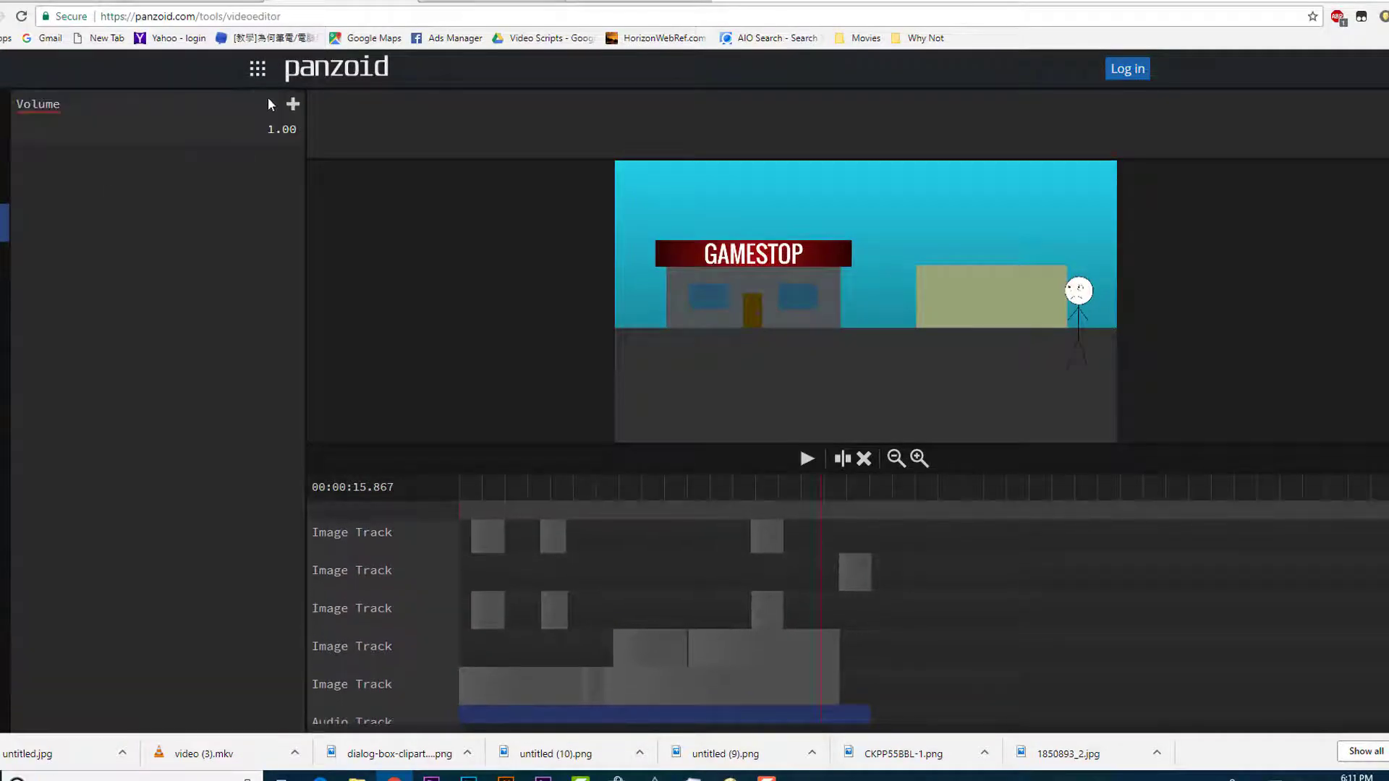
- Drop the sound clip beneath the image tracks at Volume 1.00 and preview the street scene
left_click(806, 459)
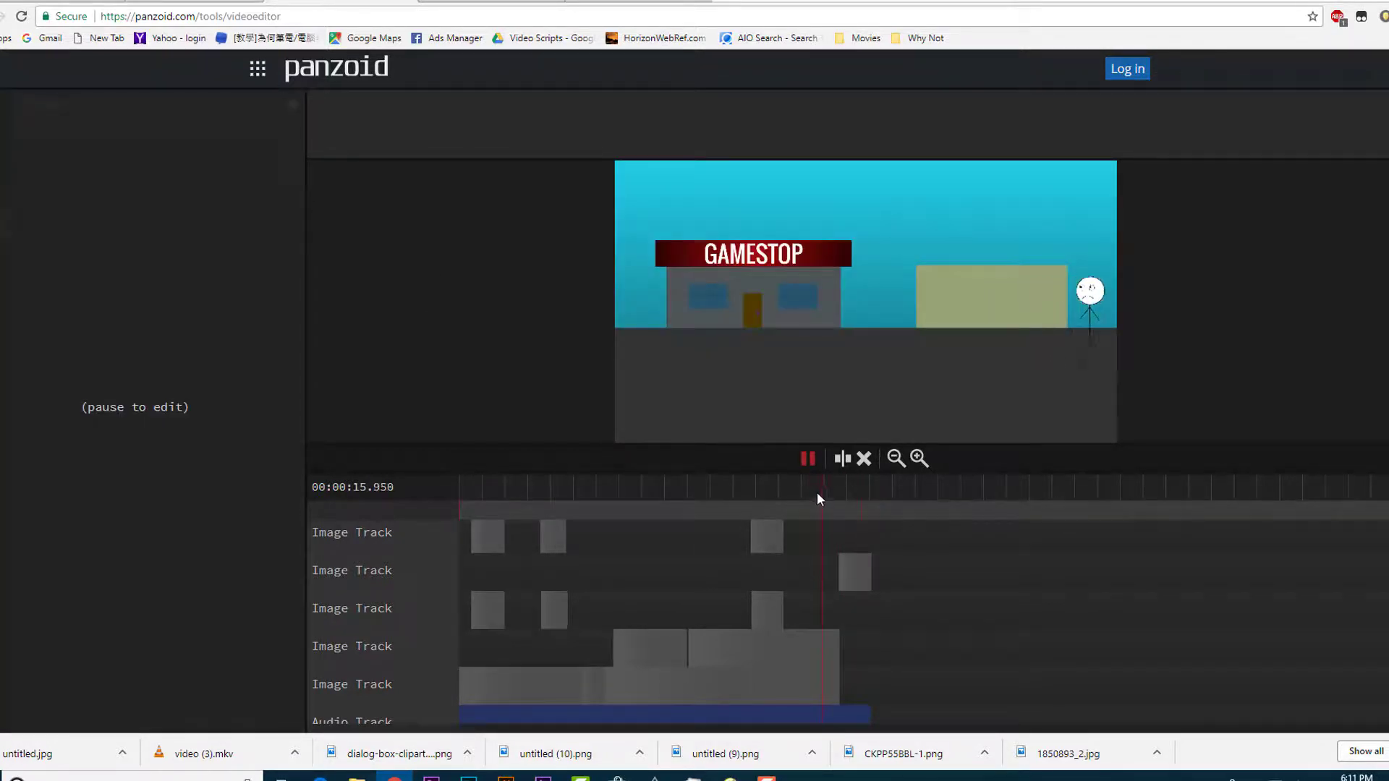